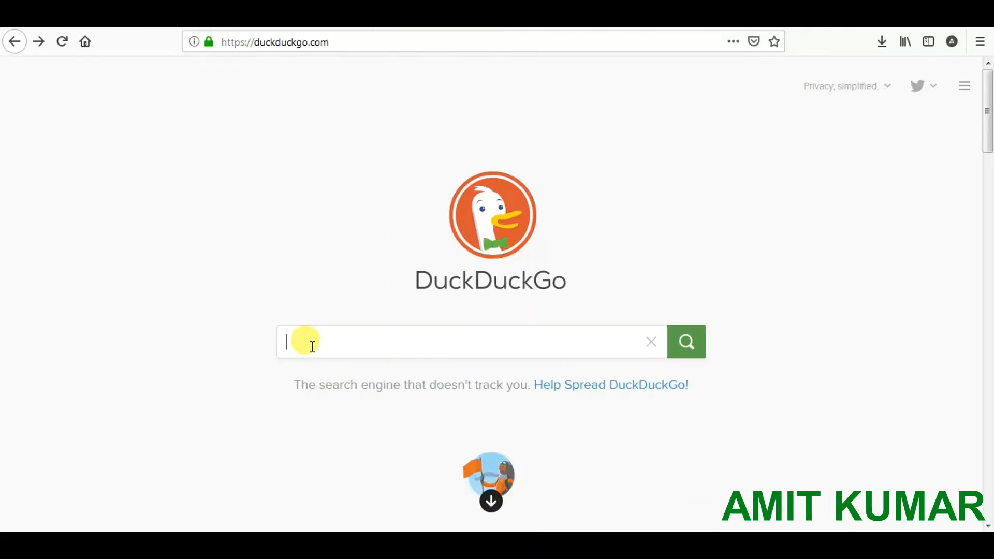
{"action": "type", "text": "@imsrk"}
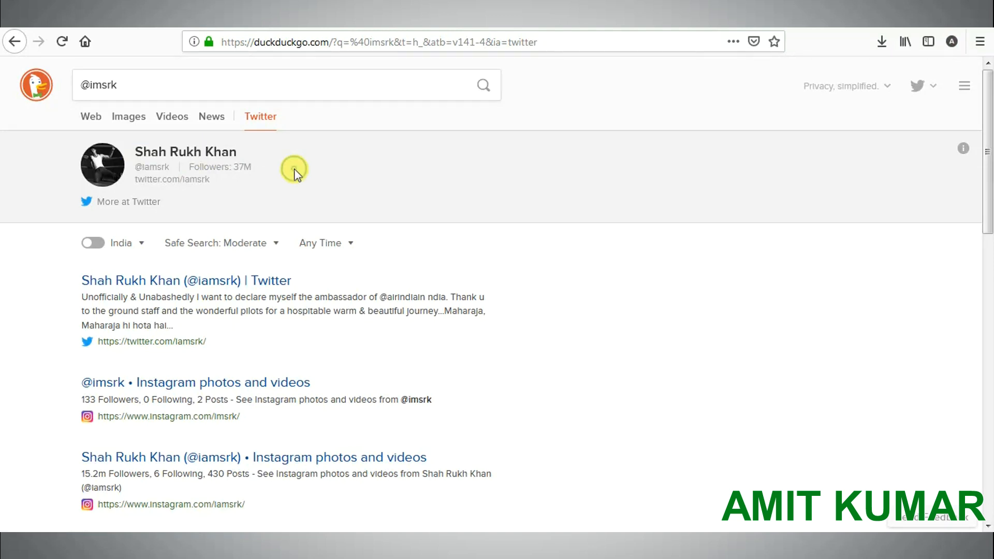
{"action": "left_click", "coordinate": [15, 41]}
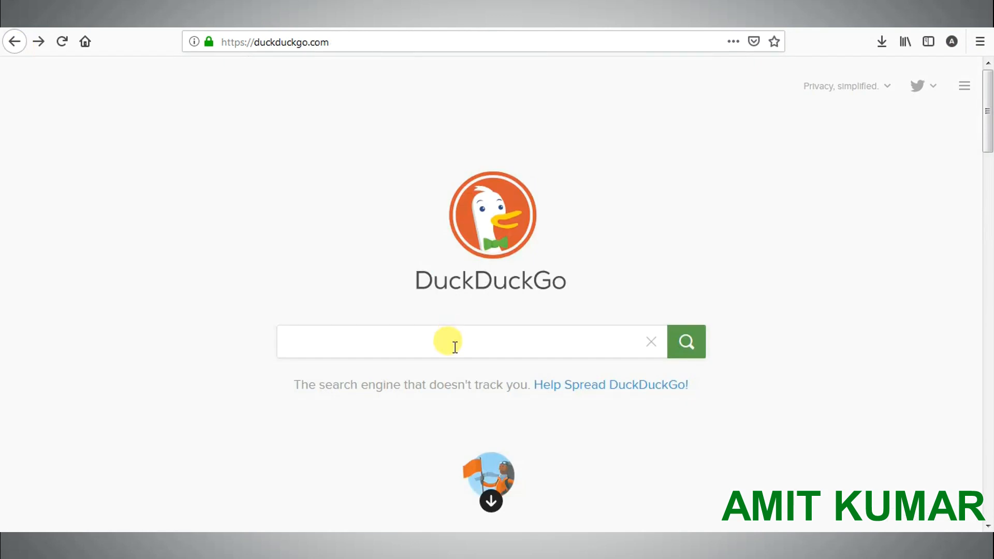
{"action": "left_click", "coordinate": [444, 341]}
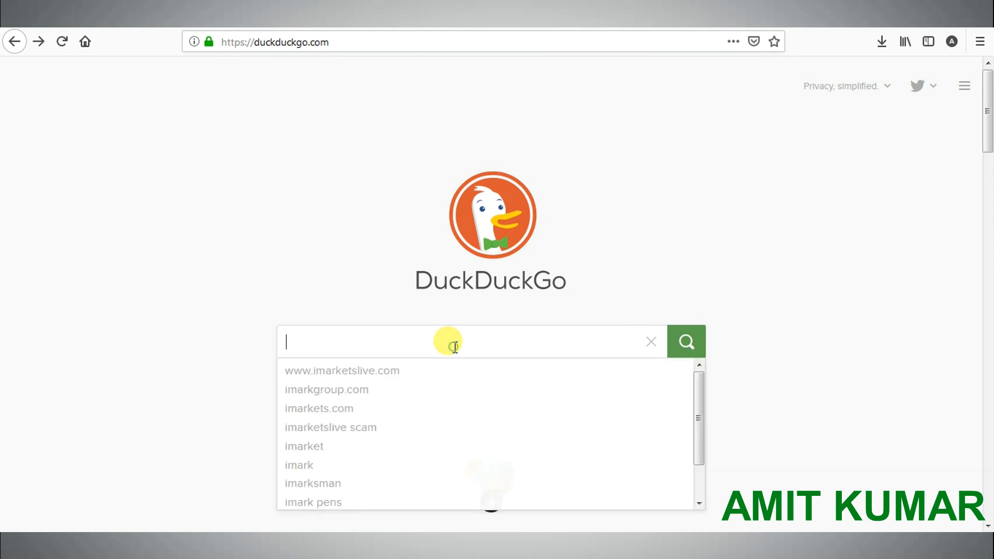
{"action": "type", "text": "s"}
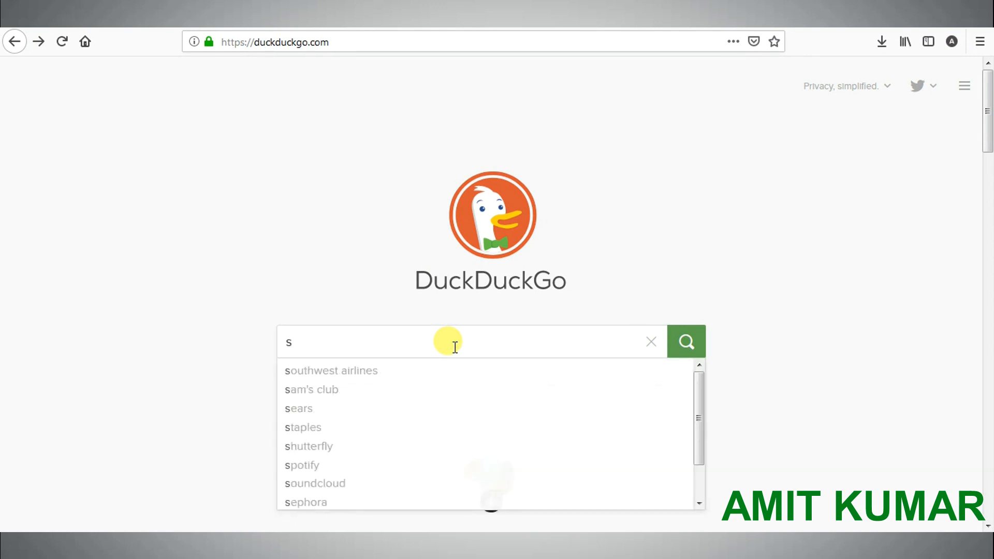
{"action": "type", "text": "horten"}
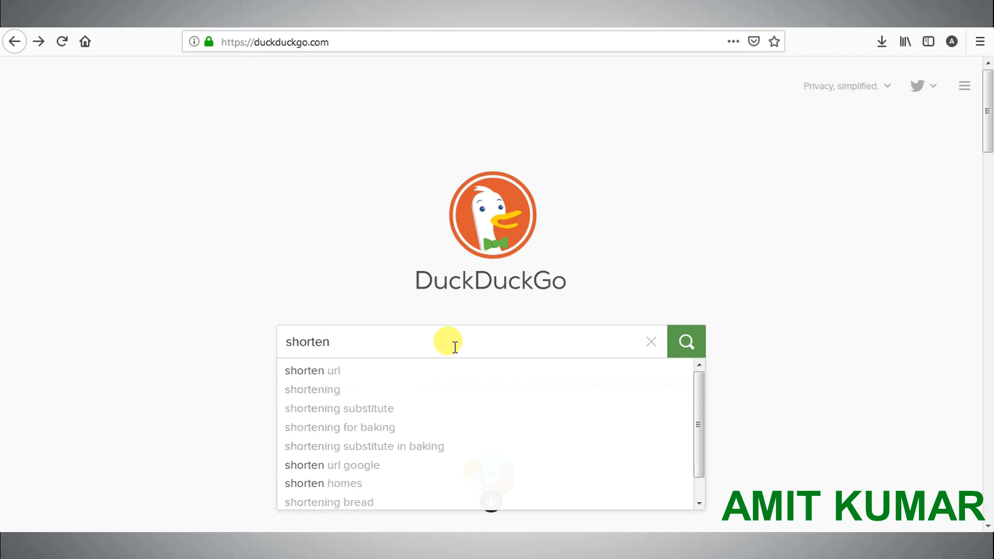
{"action": "type", "text": "https://"}
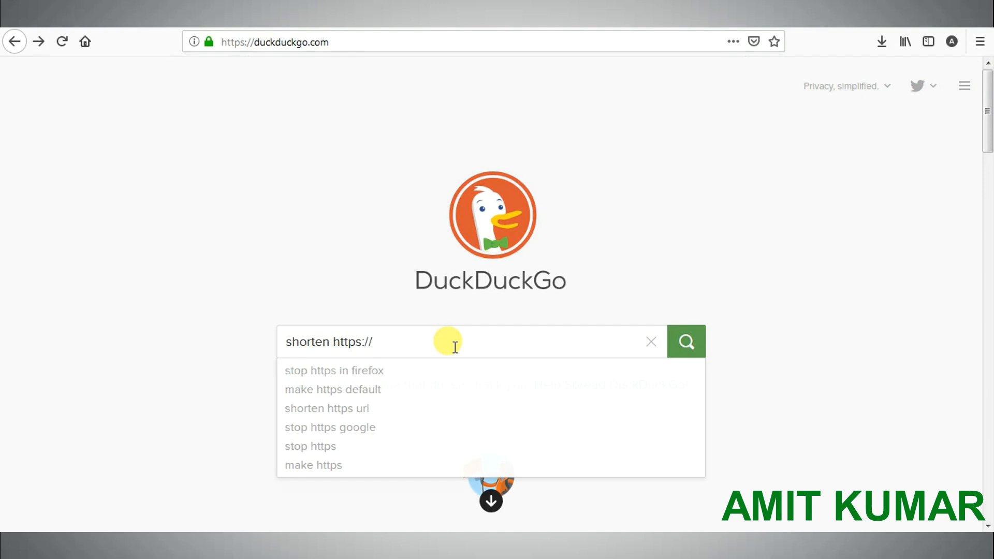
{"action": "type", "text": "facebo"}
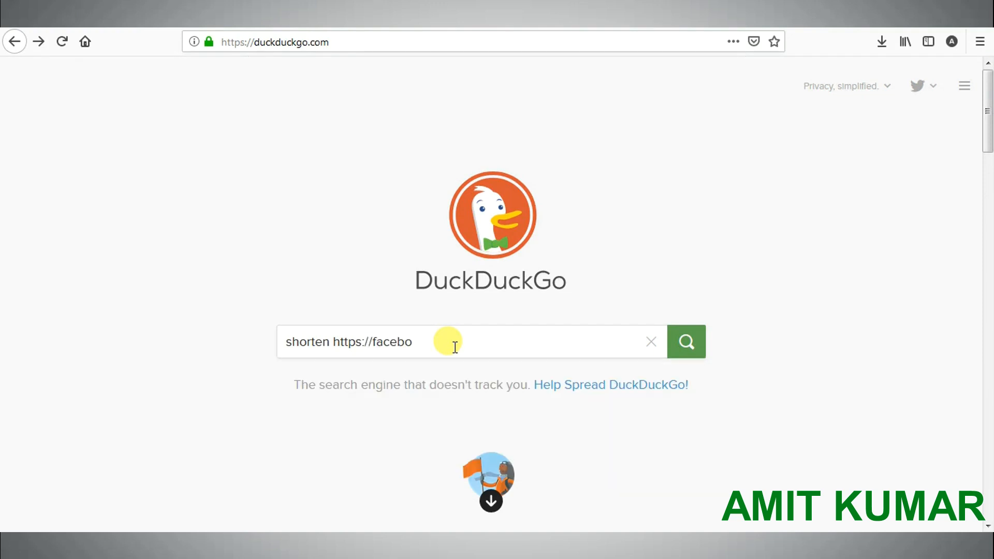
{"action": "type", "text": "ok.co"}
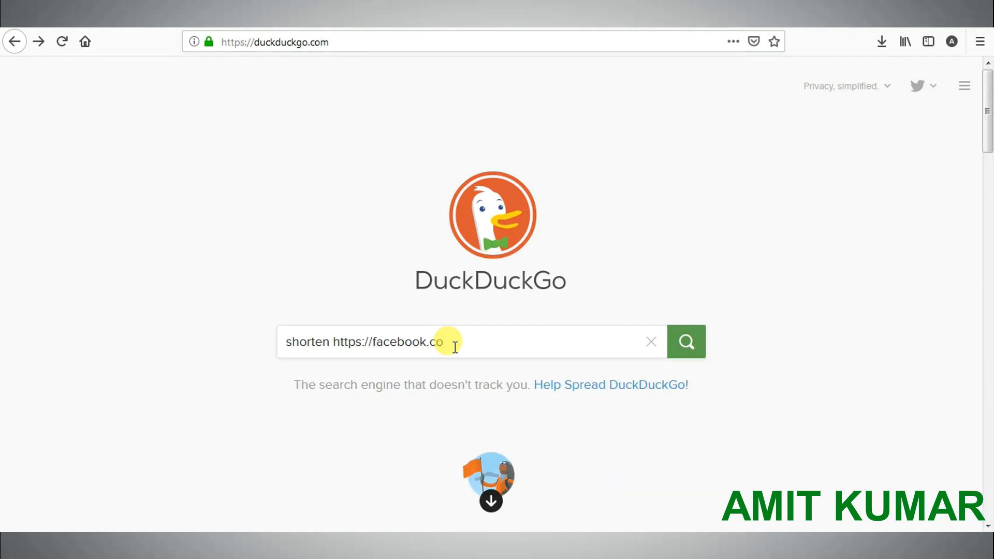
{"action": "type", "text": "m"}
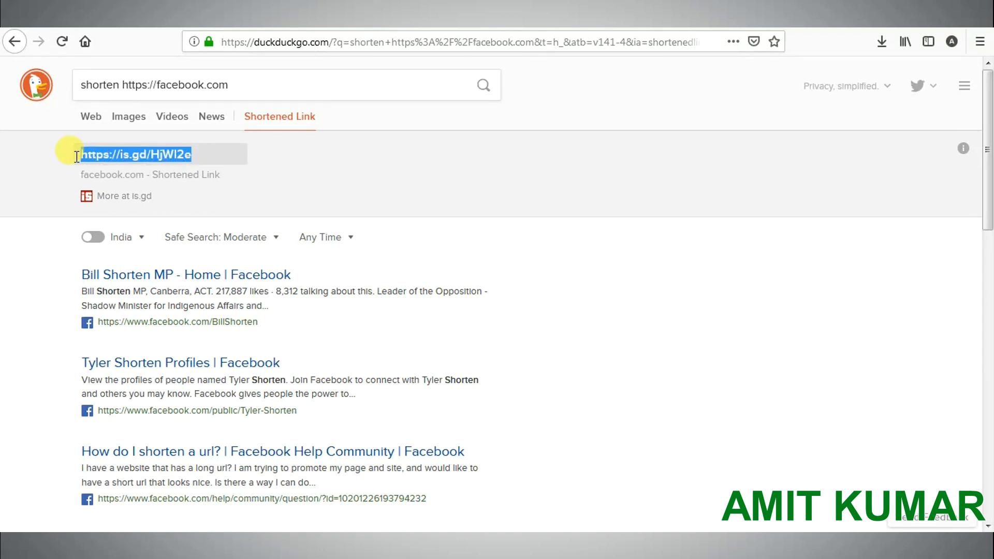
Copy the shortened is.gd link and return to the home page
{"action": "right_click", "coordinate": [171, 153]}
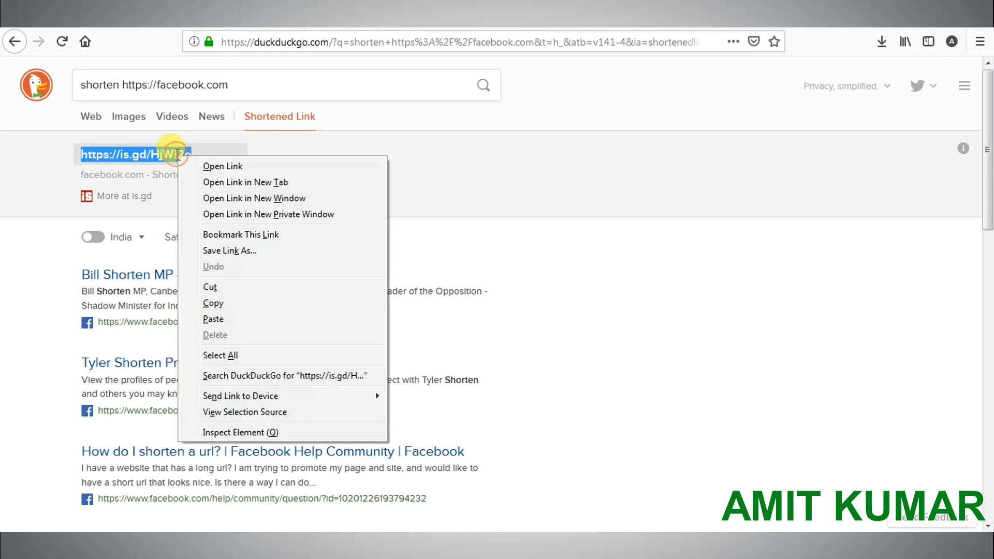
{"action": "left_click", "coordinate": [133, 154]}
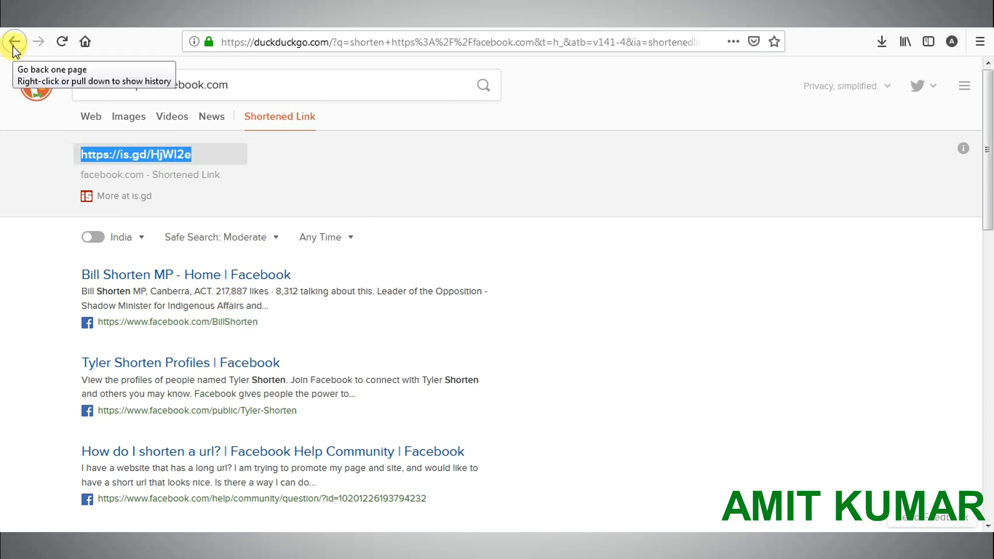
{"action": "left_click", "coordinate": [15, 41]}
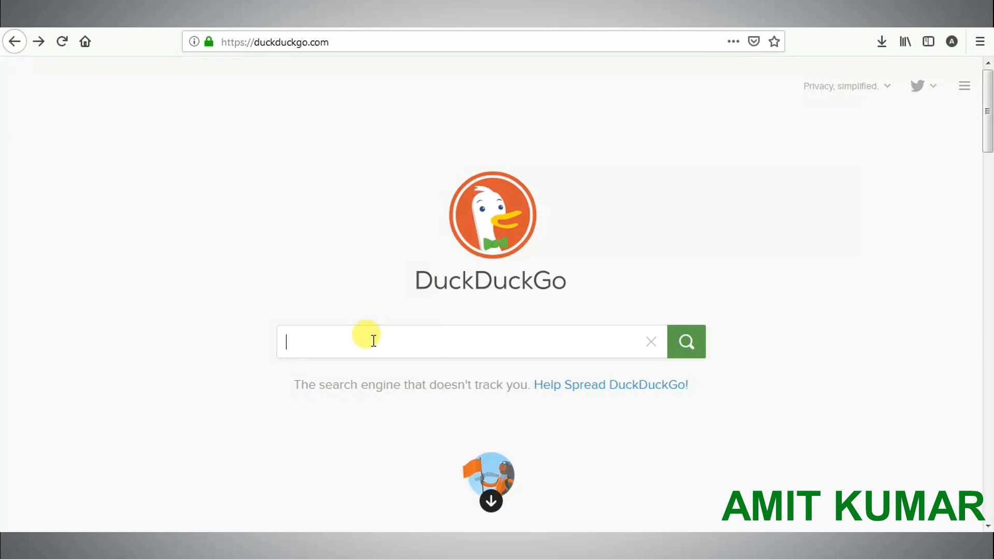
{"action": "type", "text": "e"}
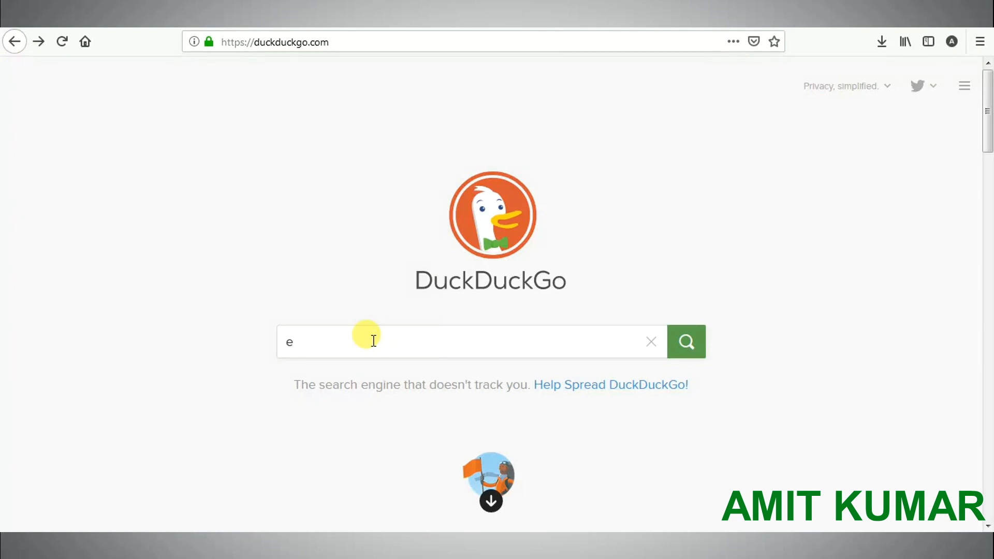
{"action": "type", "text": "xpan"}
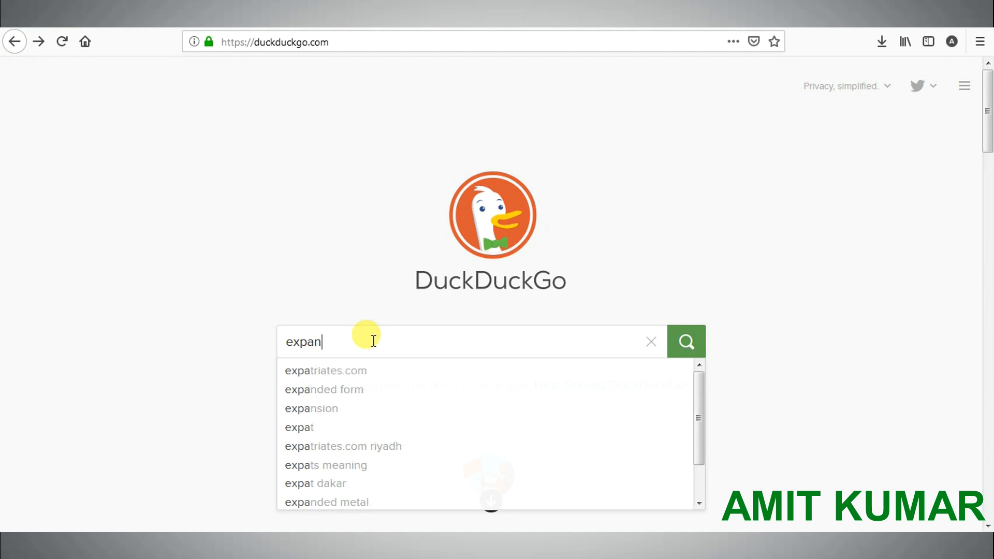
{"action": "type", "text": "d https://is.gd/HjWI2e"}
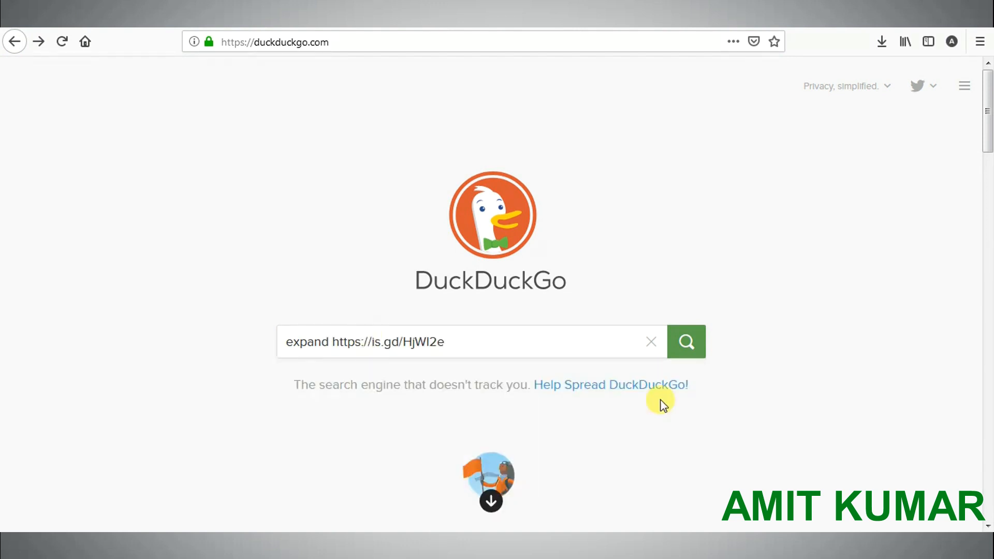
{"action": "left_click", "coordinate": [685, 341]}
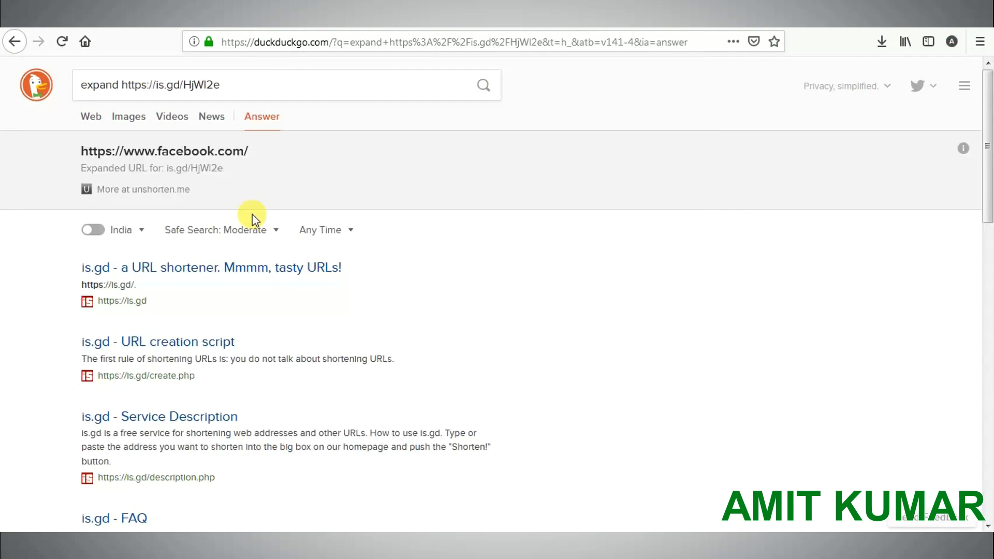
{"action": "double_click", "coordinate": [235, 151]}
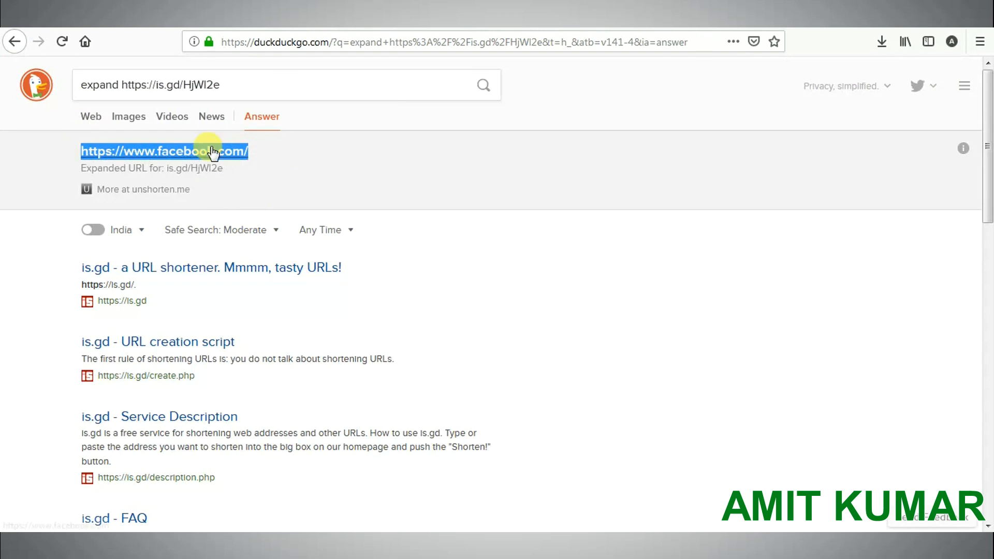
{"action": "mouse_move", "coordinate": [244, 153]}
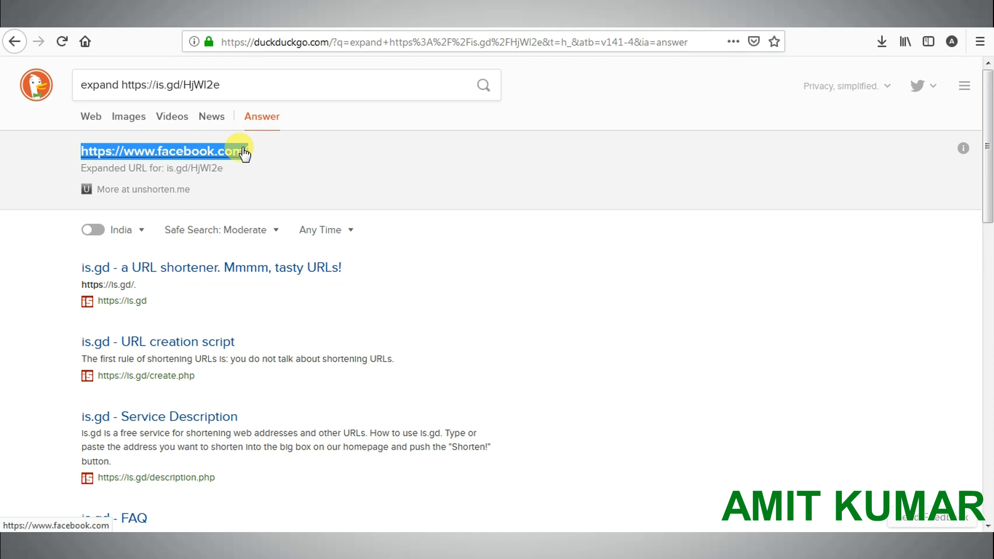
{"action": "left_click", "coordinate": [14, 42]}
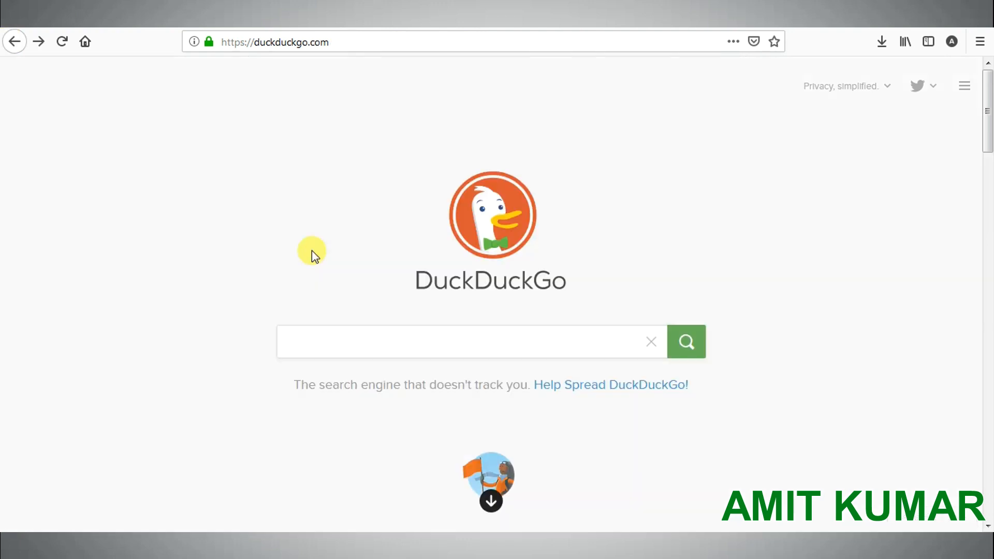
{"action": "type", "text": "p"}
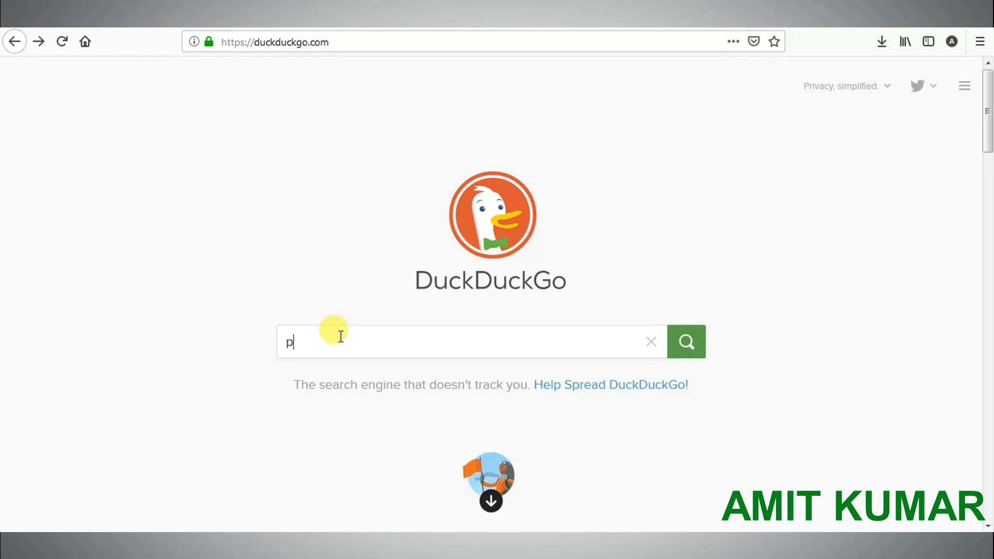
{"action": "type", "text": "assword"}
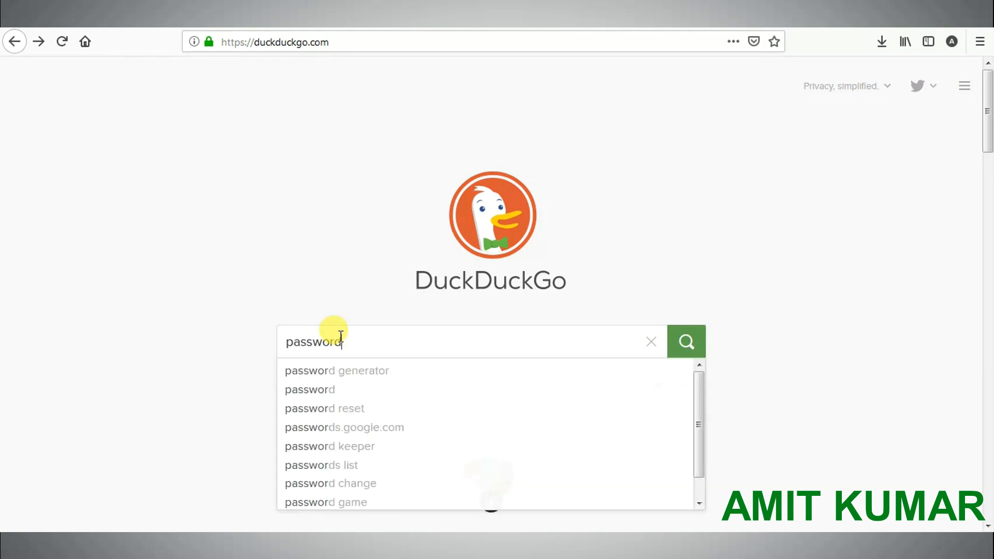
{"action": "type", "text": "10"}
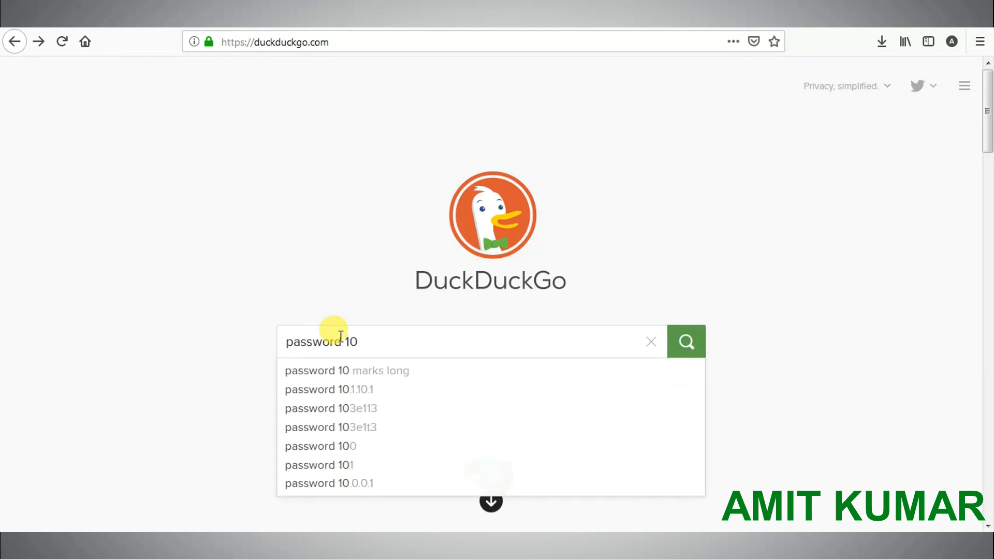
{"action": "left_click", "coordinate": [686, 342]}
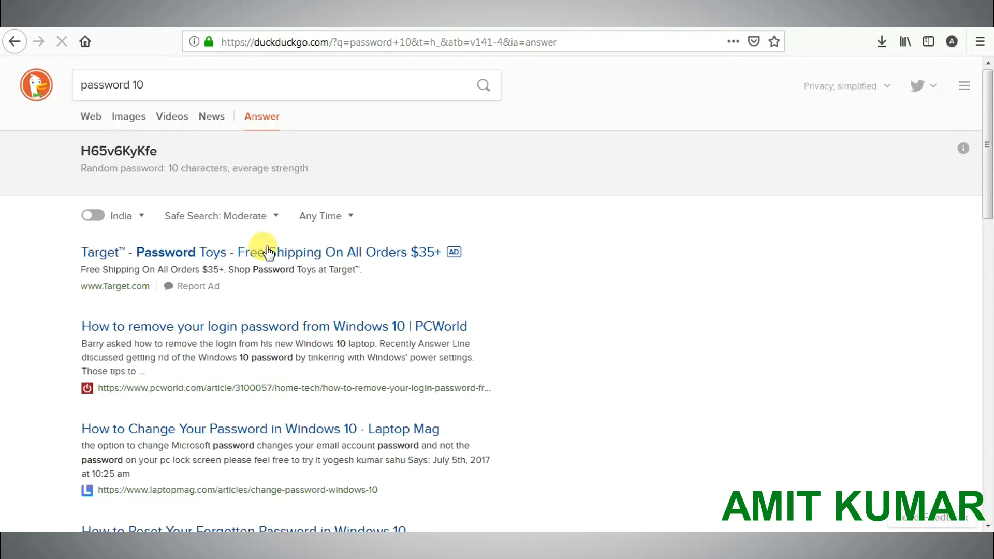
{"action": "double_click", "coordinate": [118, 150]}
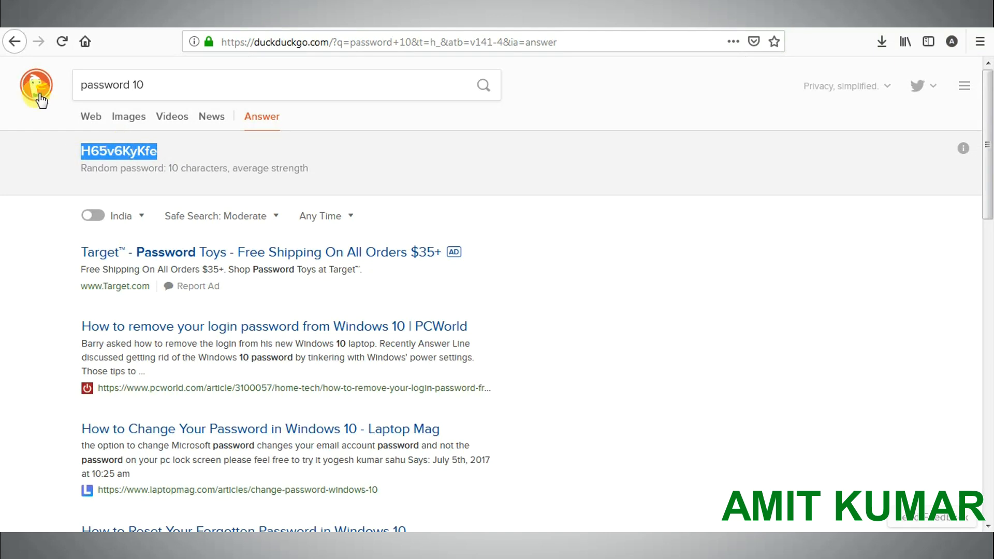
{"action": "left_click", "coordinate": [14, 42]}
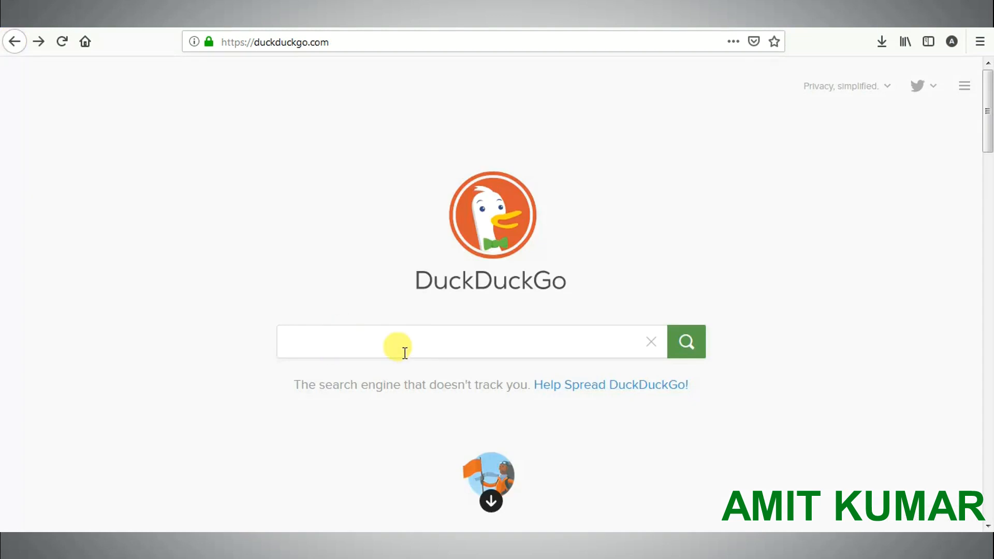
Search 'stopwatch', start and stop the stopwatch answer, then go back home
{"action": "type", "text": "password 10"}
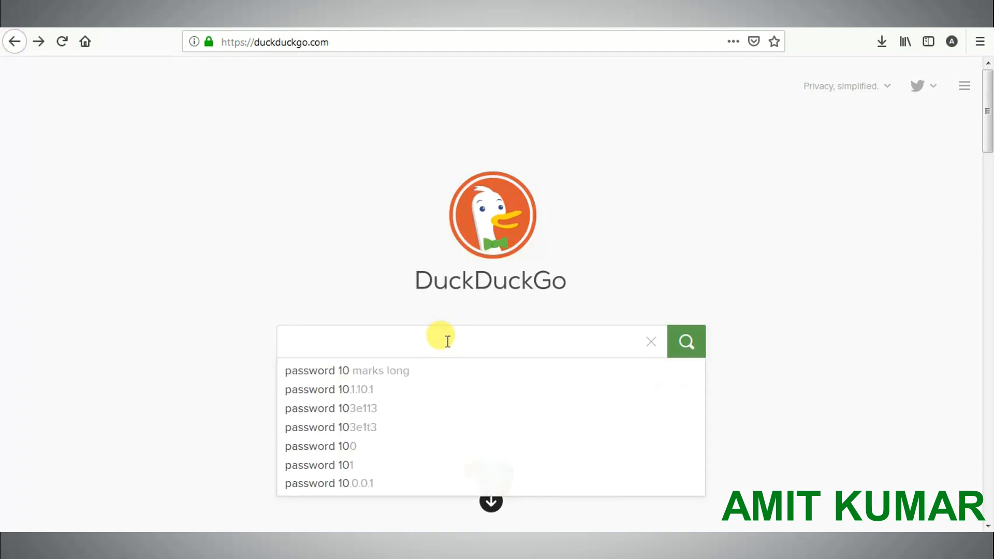
{"action": "type", "text": "stopwatc"}
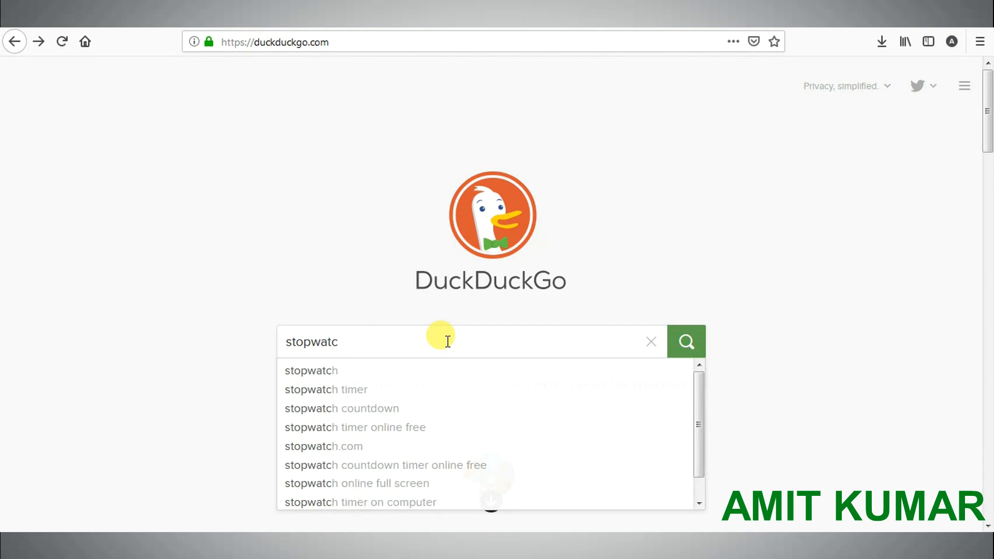
{"action": "type", "text": "h"}
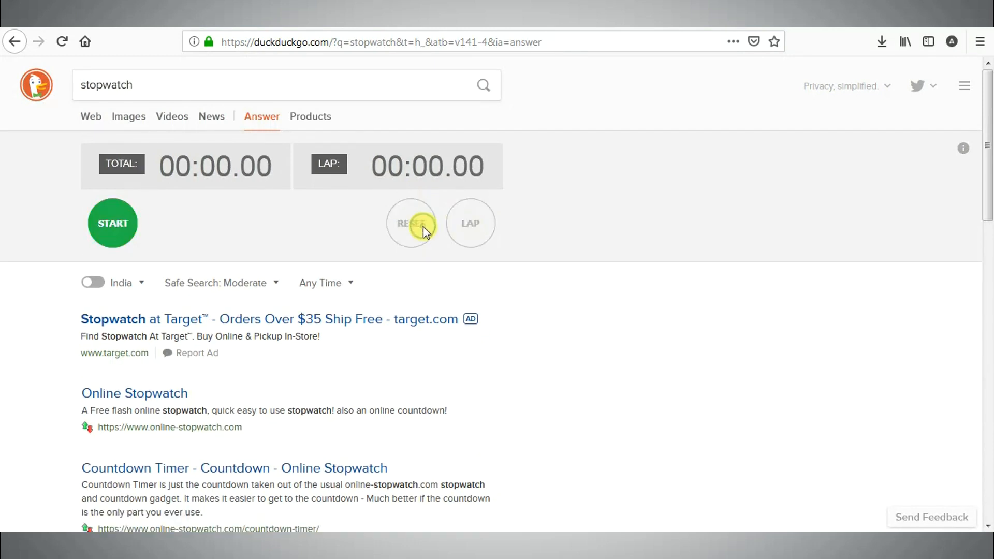
{"action": "left_click", "coordinate": [112, 223]}
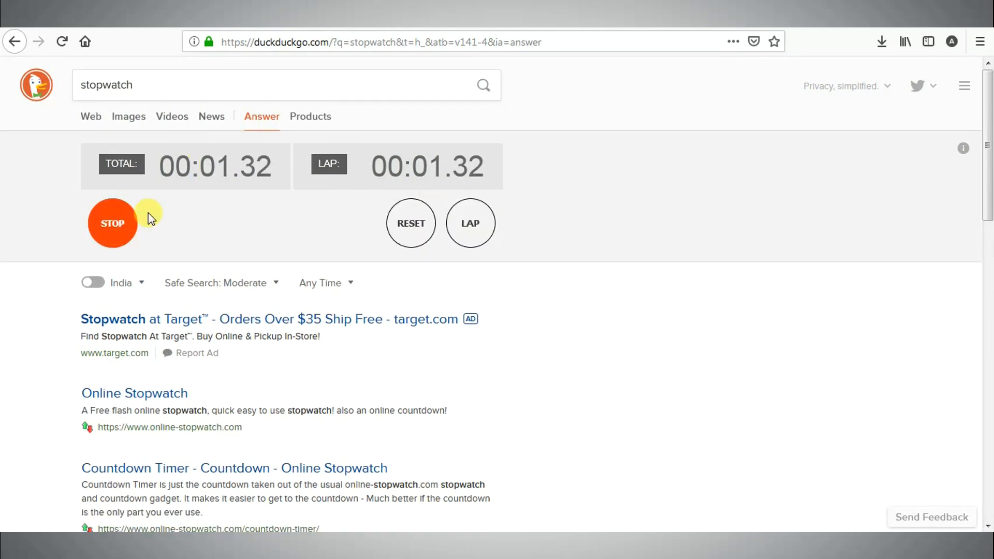
{"action": "left_click", "coordinate": [113, 223]}
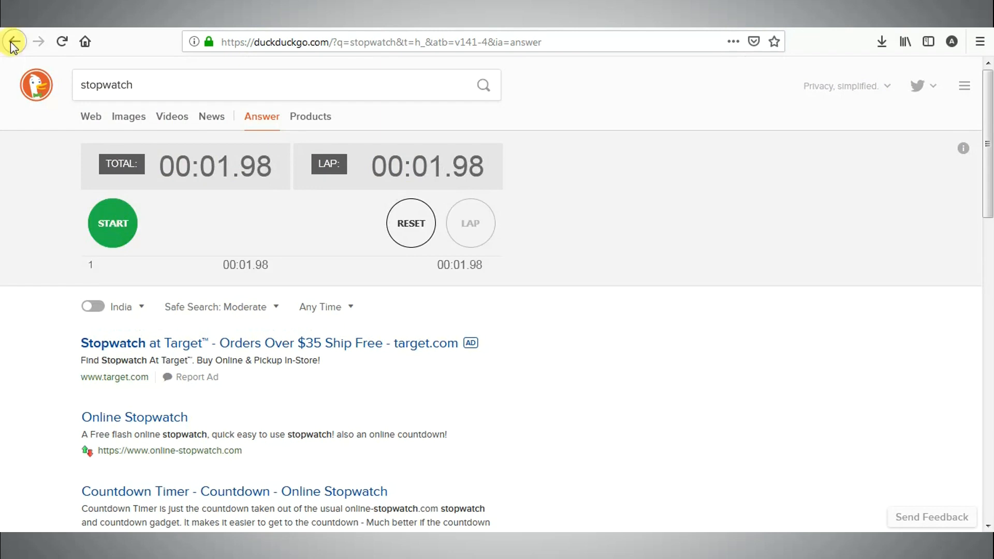
{"action": "left_click", "coordinate": [12, 42]}
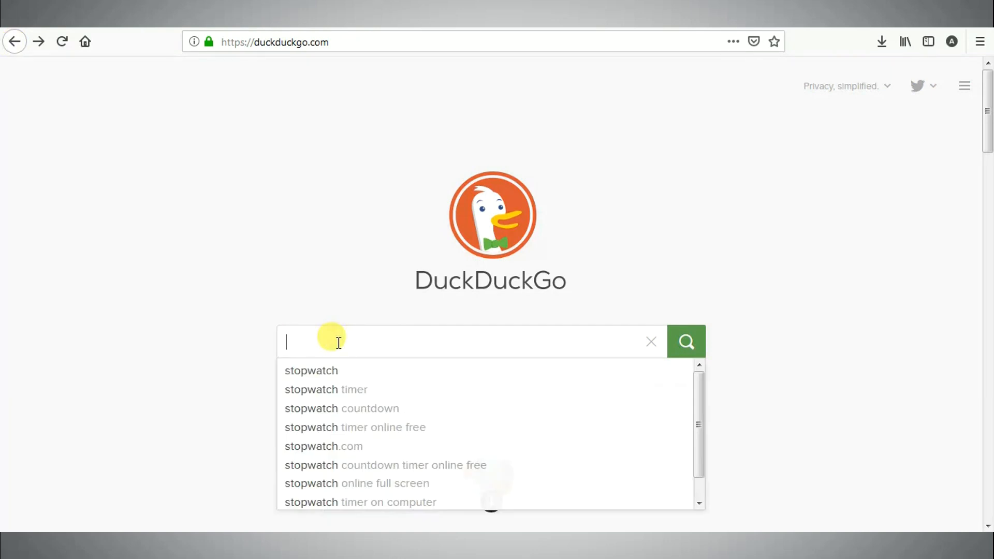
Search 'uppercase Amit' to get AMIT, then return home with the search box focused
{"action": "type", "text": "uppercase"}
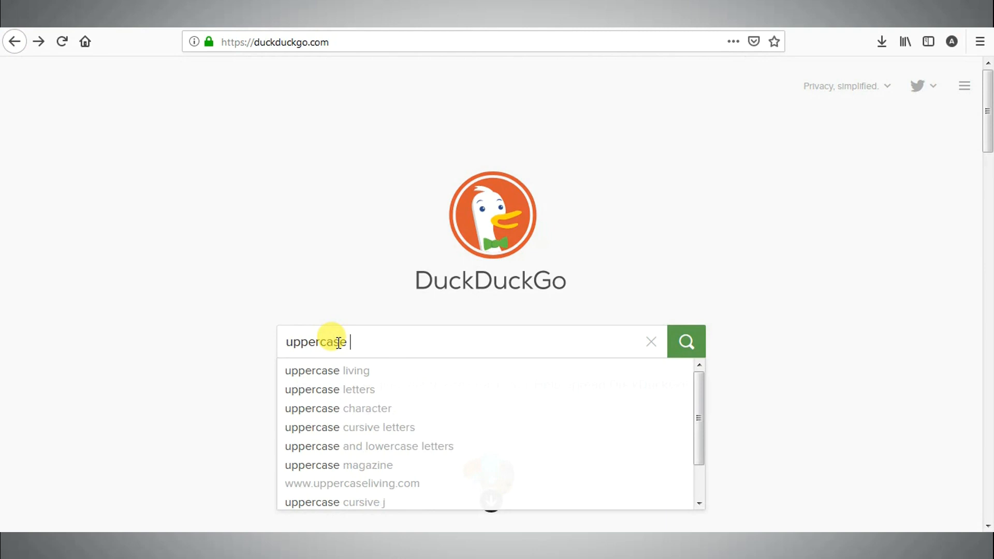
{"action": "type", "text": "Amit"}
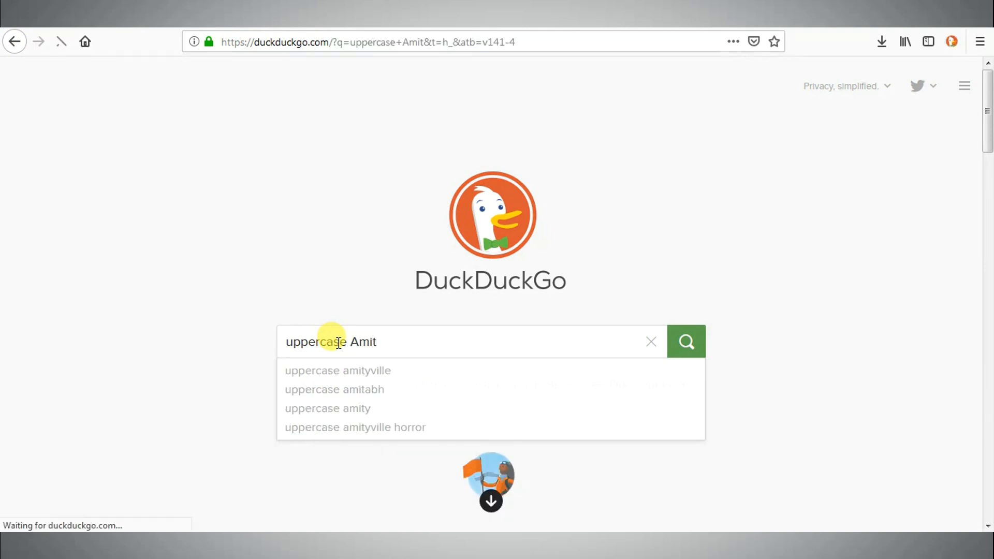
{"action": "left_click", "coordinate": [686, 341]}
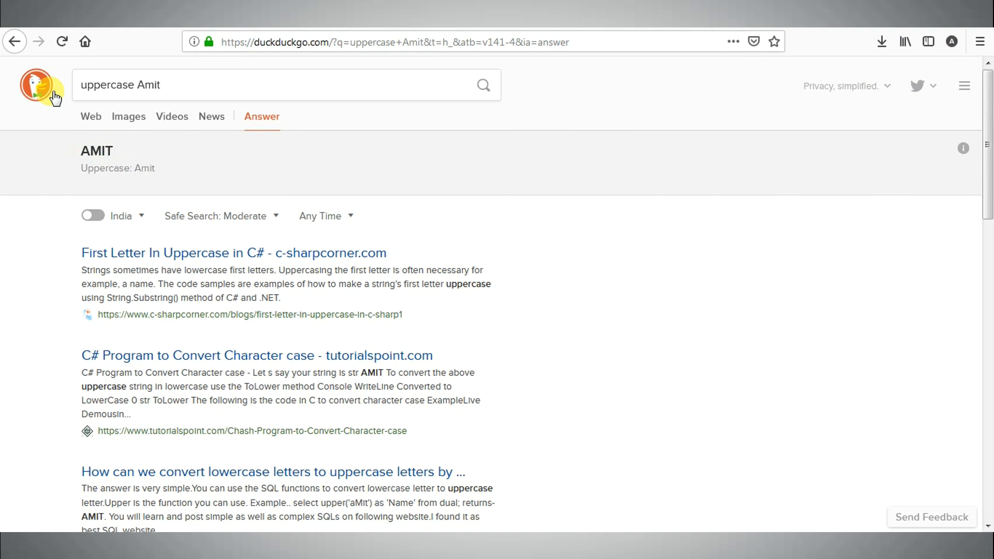
{"action": "left_click", "coordinate": [15, 42]}
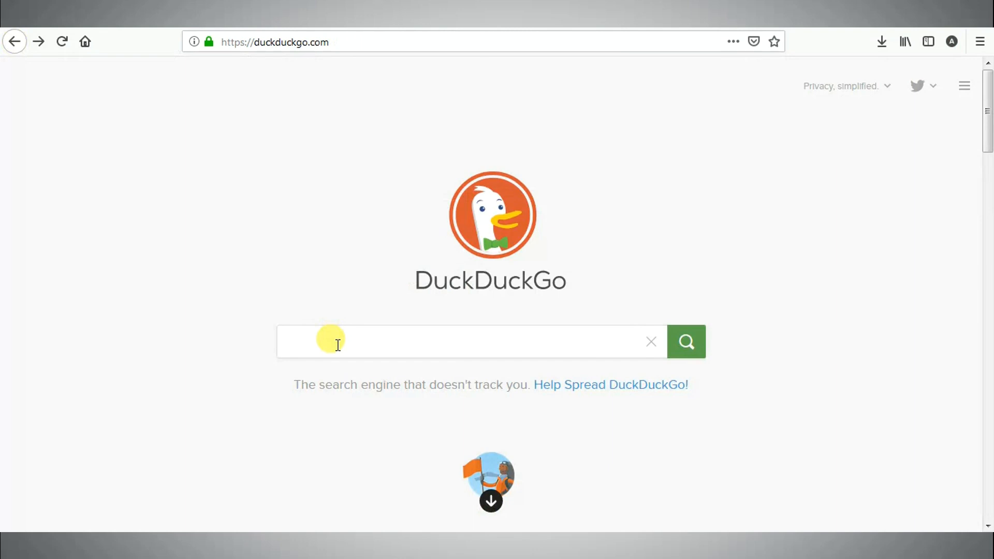
{"action": "left_click", "coordinate": [444, 342]}
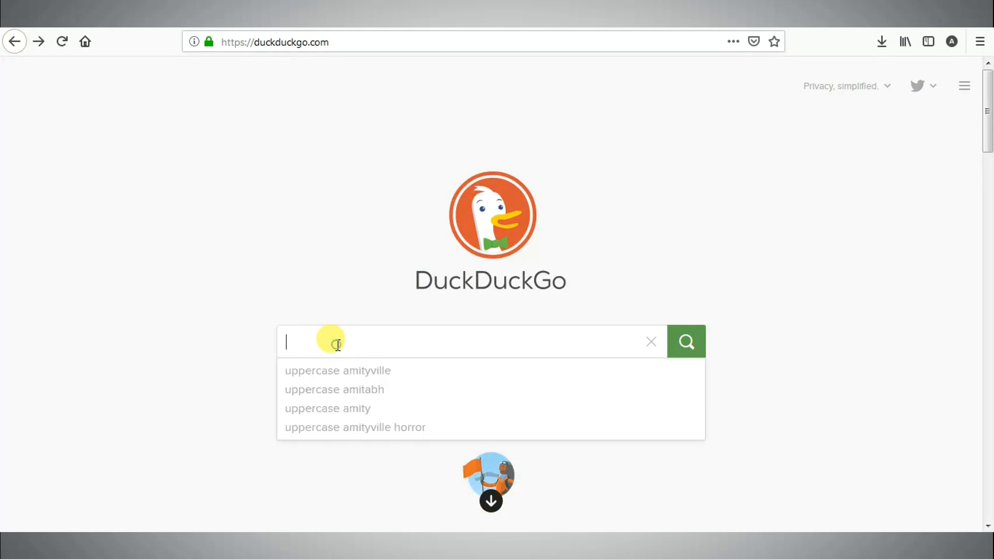
Search 'is facebook.com up', confirm it seems up, then go back home
{"action": "type", "text": "l"}
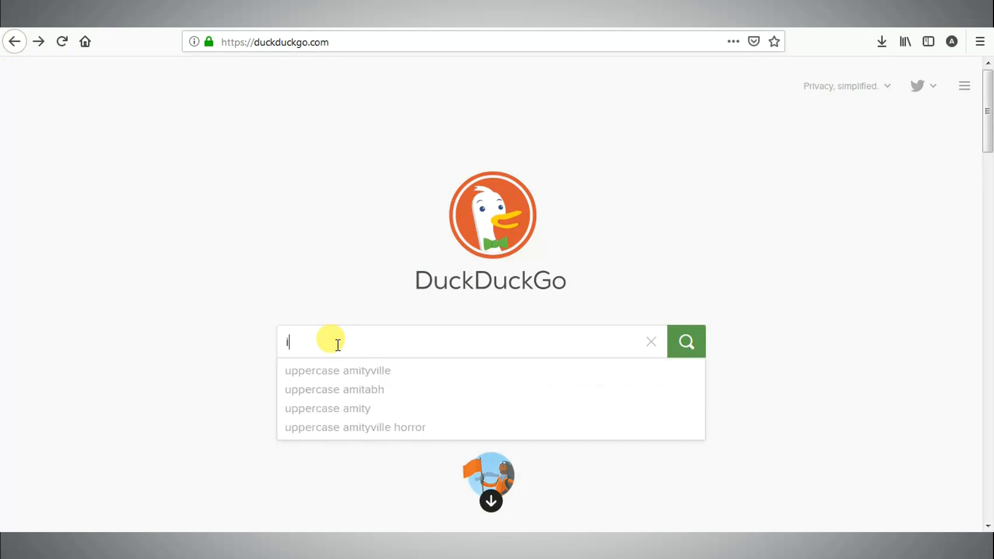
{"action": "type", "text": "s fac"}
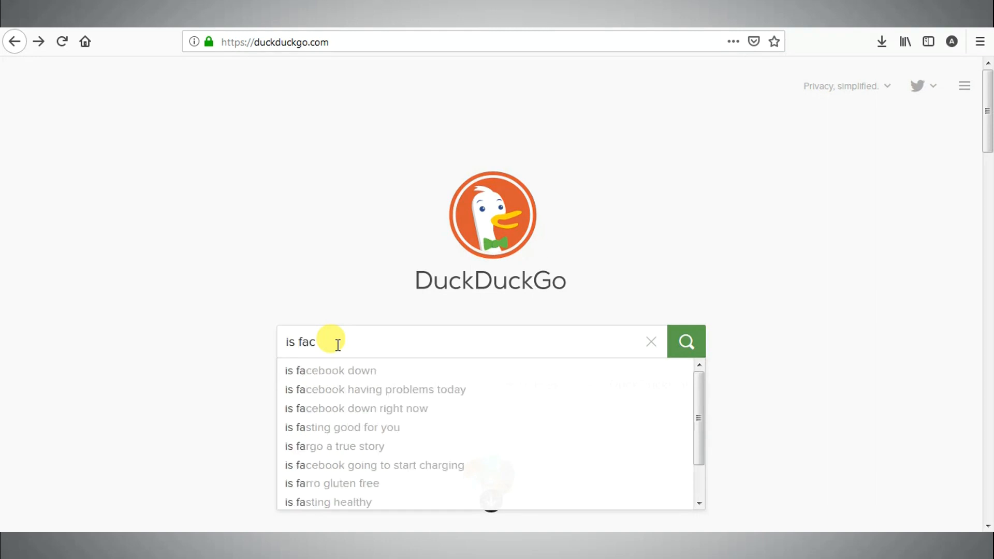
{"action": "type", "text": "ebo"}
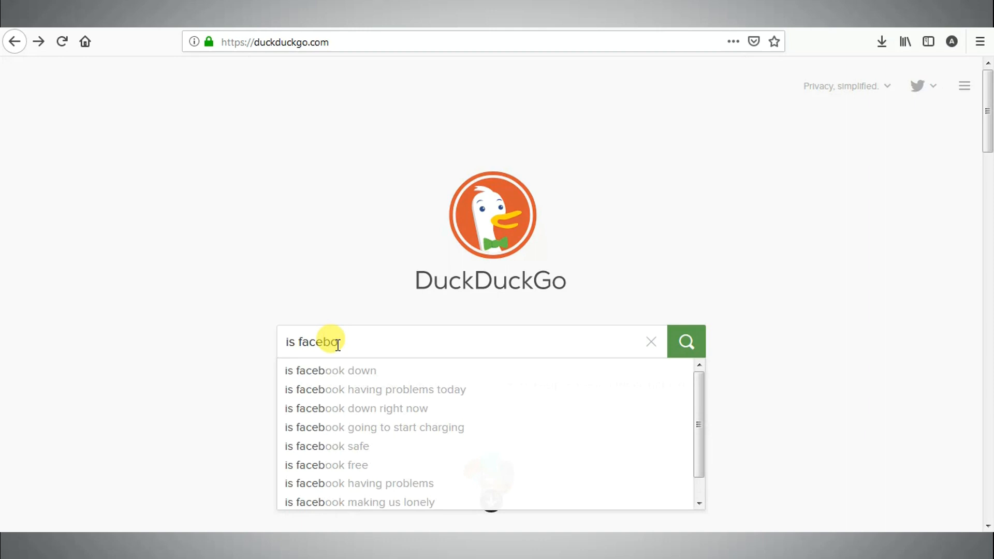
{"action": "type", "text": "ok"}
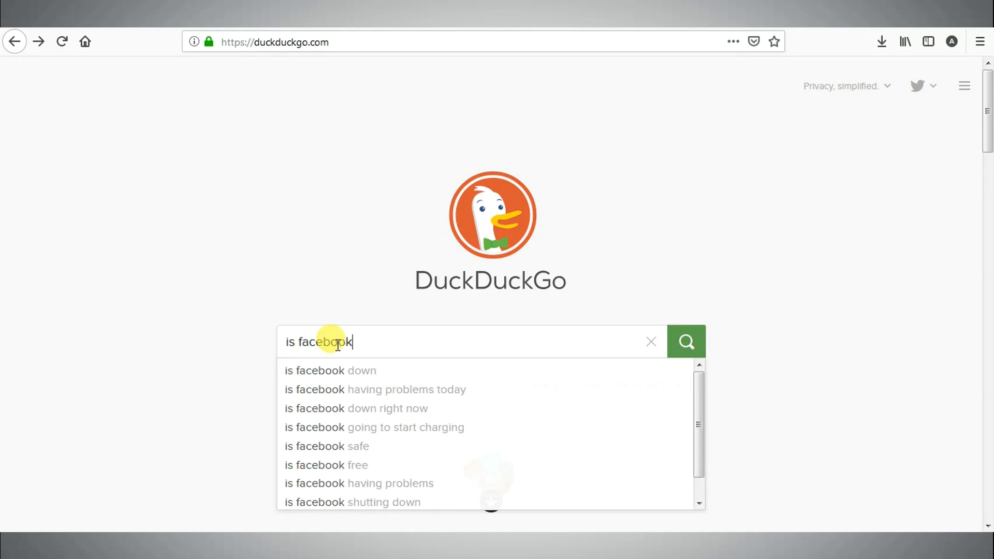
{"action": "type", "text": ".c"}
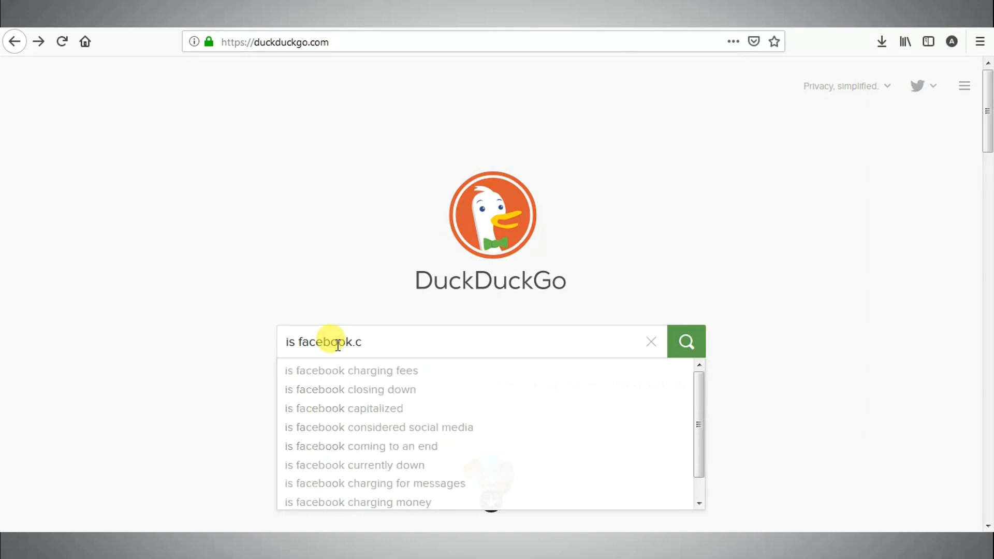
{"action": "type", "text": "om up"}
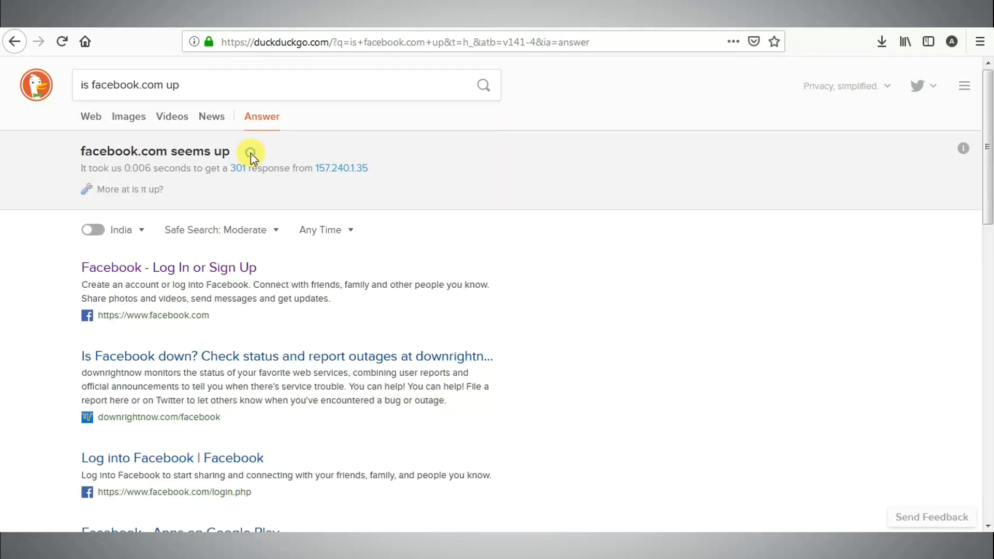
{"action": "mouse_move", "coordinate": [15, 42]}
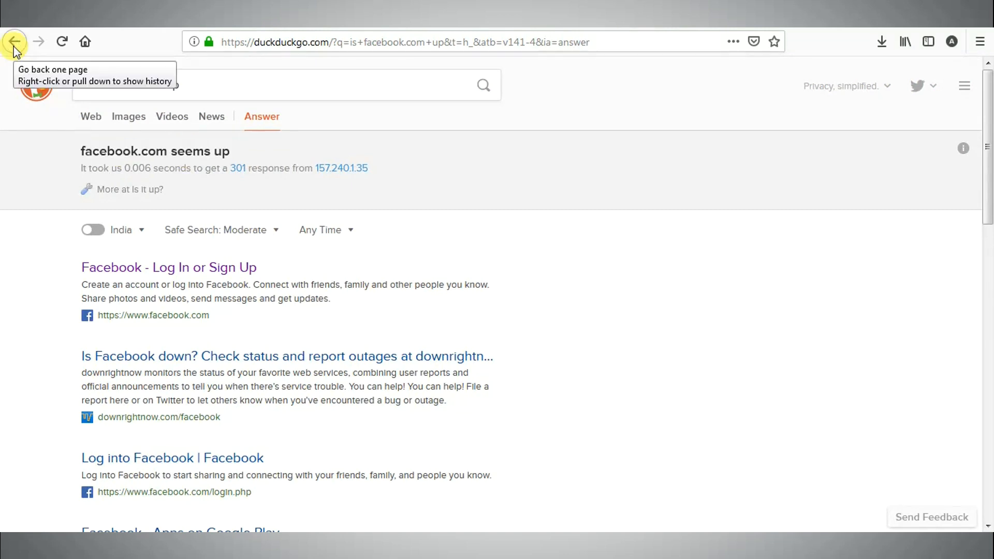
{"action": "left_click", "coordinate": [15, 42]}
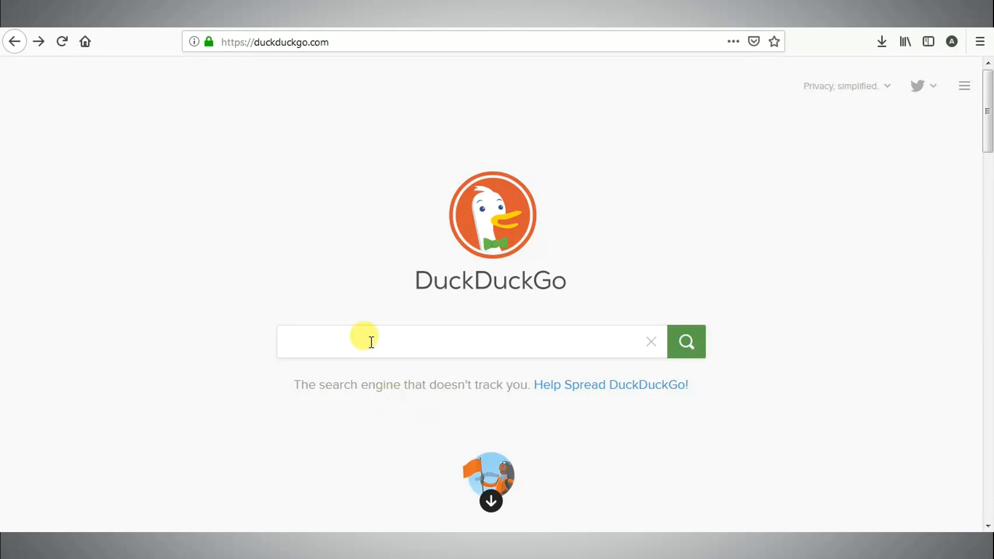
Type a 'March 2001 calendar' query into the DuckDuckGo search box
{"action": "left_click", "coordinate": [471, 342]}
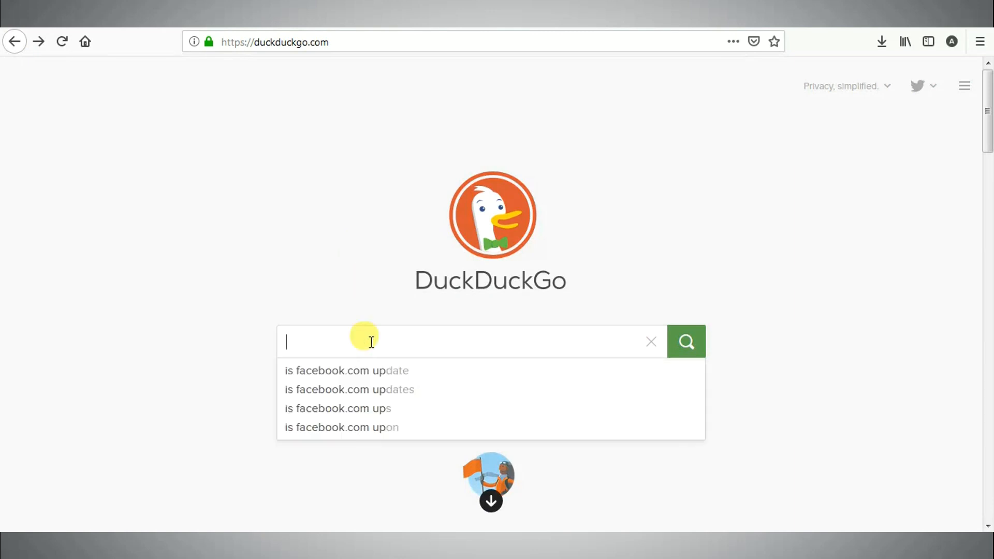
{"action": "type", "text": "M"}
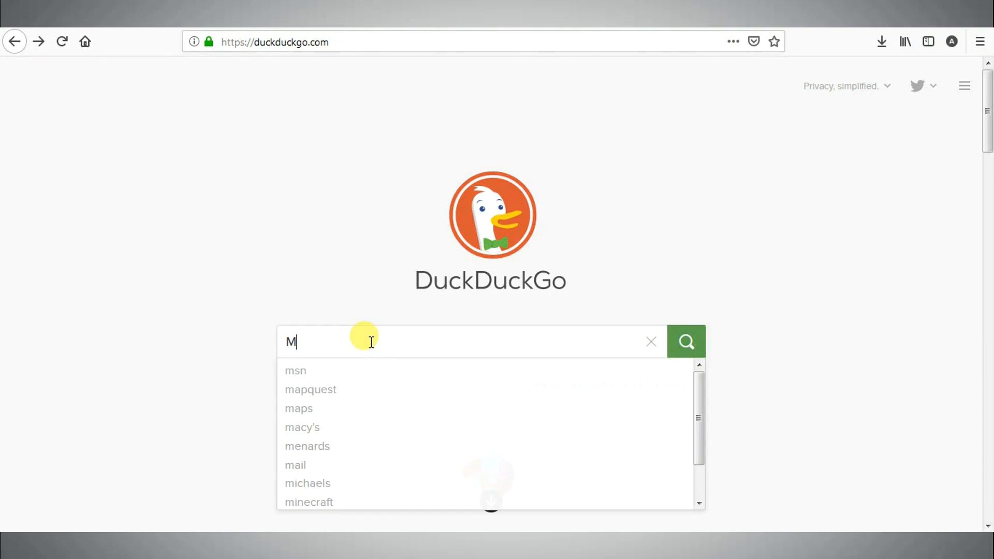
{"action": "type", "text": "arch"}
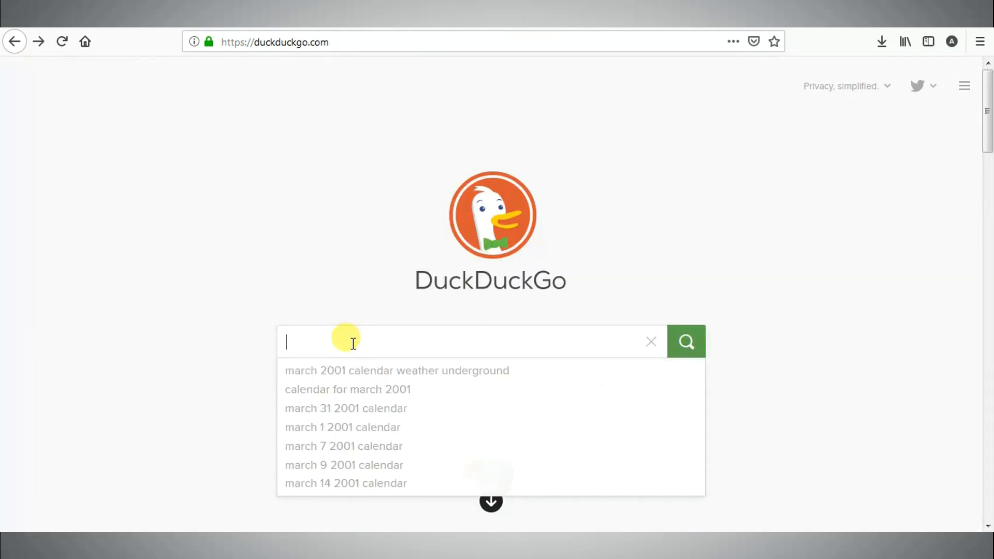
{"action": "type", "text": "u"}
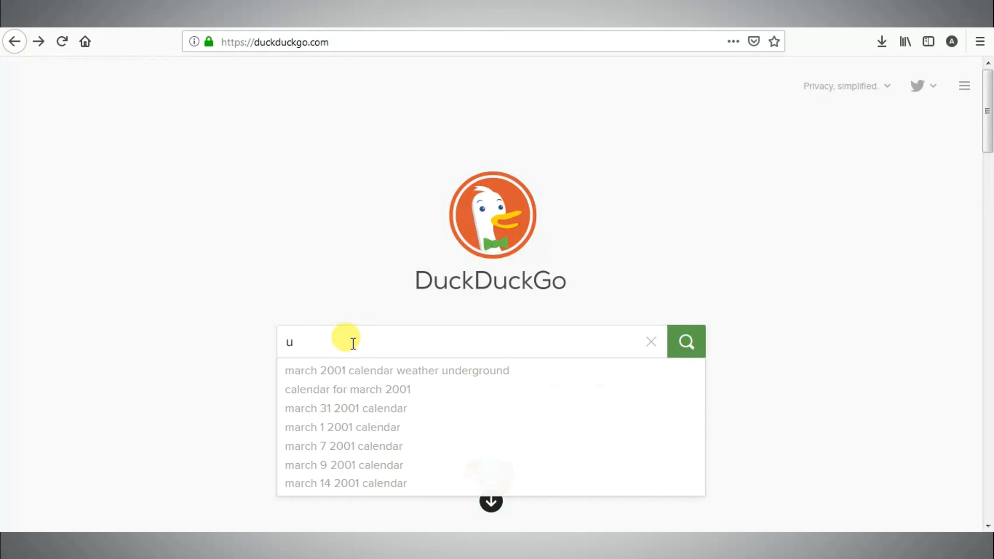
{"action": "type", "text": "rl encode"}
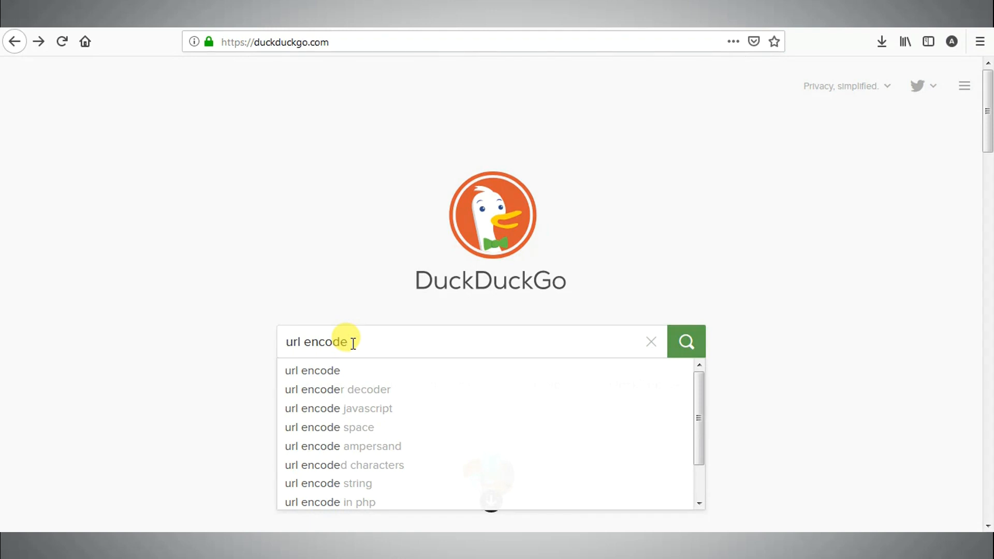
{"action": "type", "text": "https://facebook.com"}
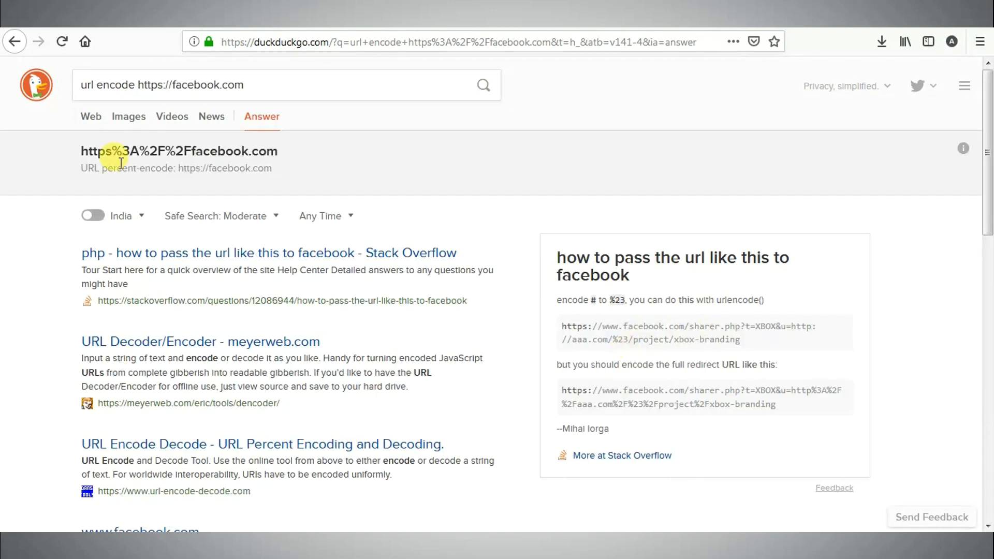
{"action": "mouse_move", "coordinate": [293, 156]}
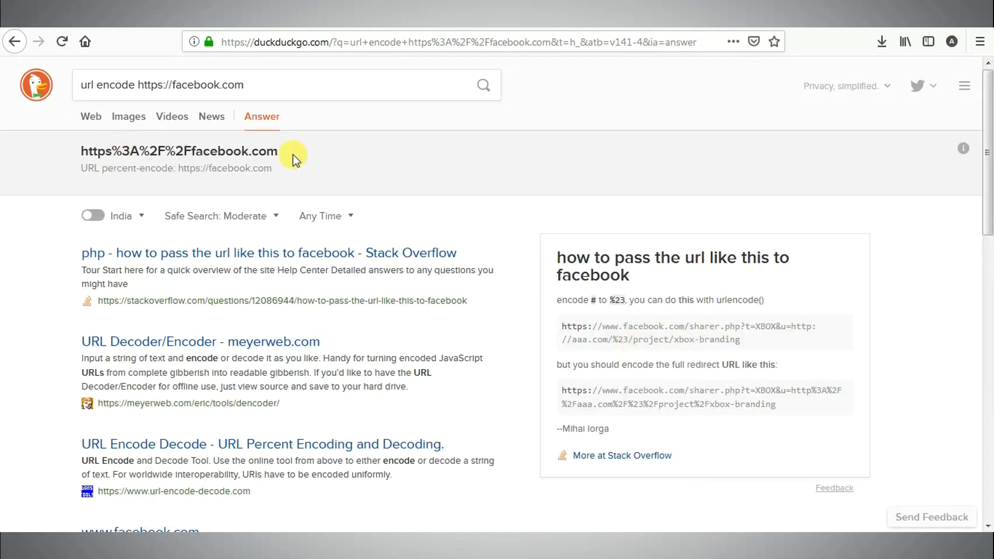
{"action": "double_click", "coordinate": [178, 151]}
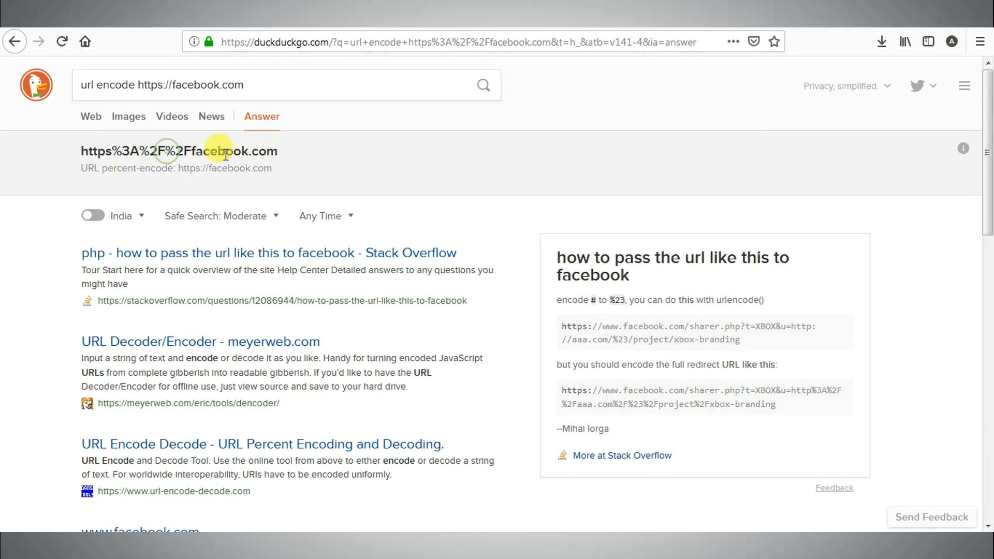
{"action": "left_click", "coordinate": [14, 42]}
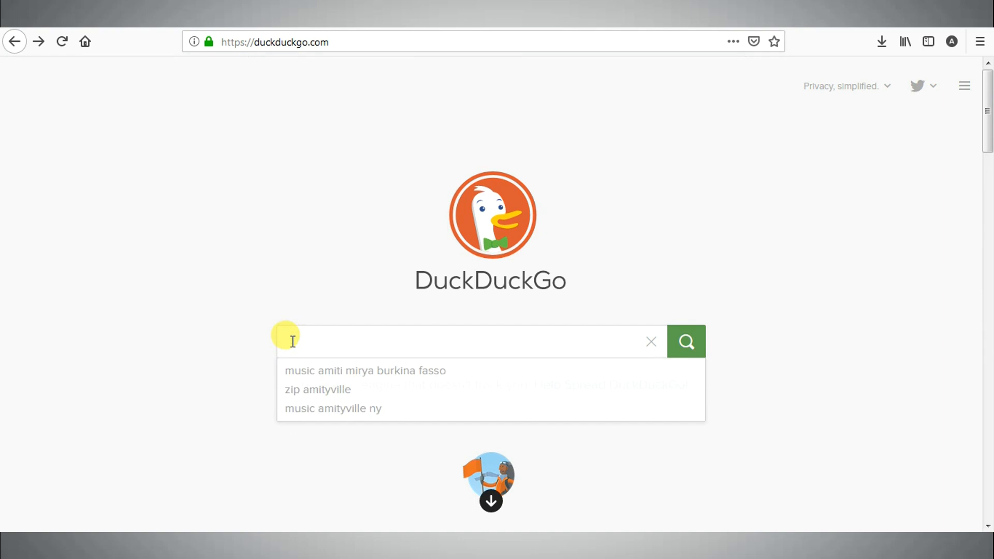
{"action": "type", "text": "fl"}
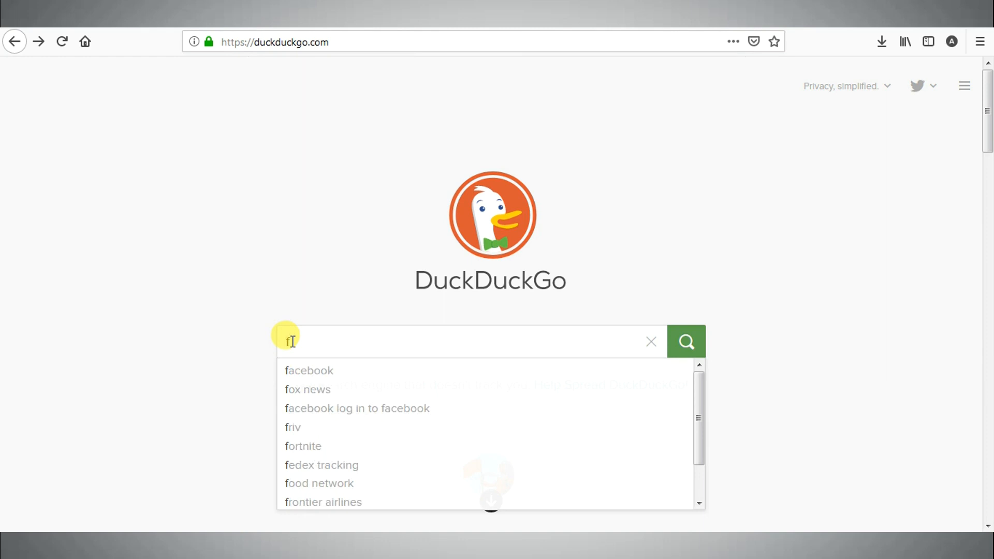
{"action": "type", "text": "iglet AMIT"}
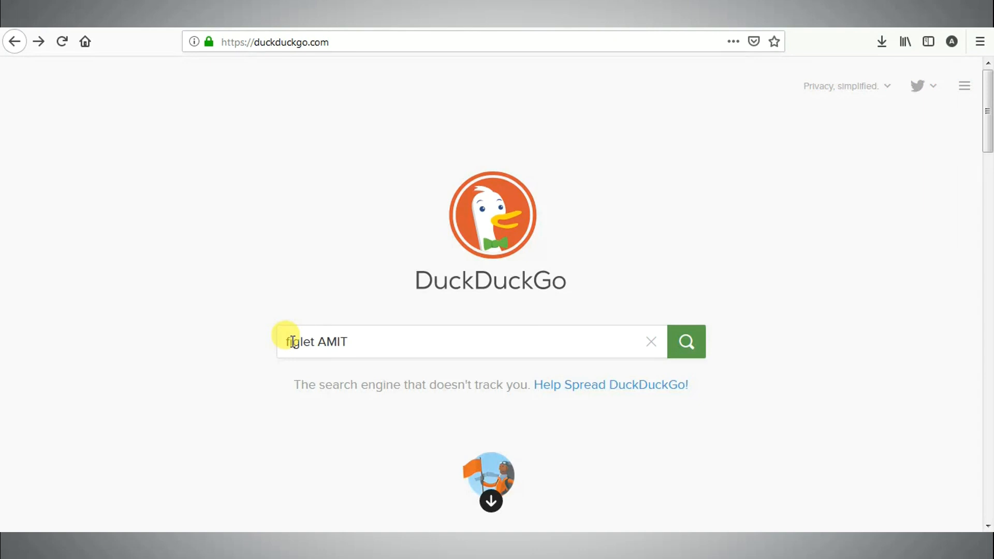
{"action": "left_click", "coordinate": [685, 342]}
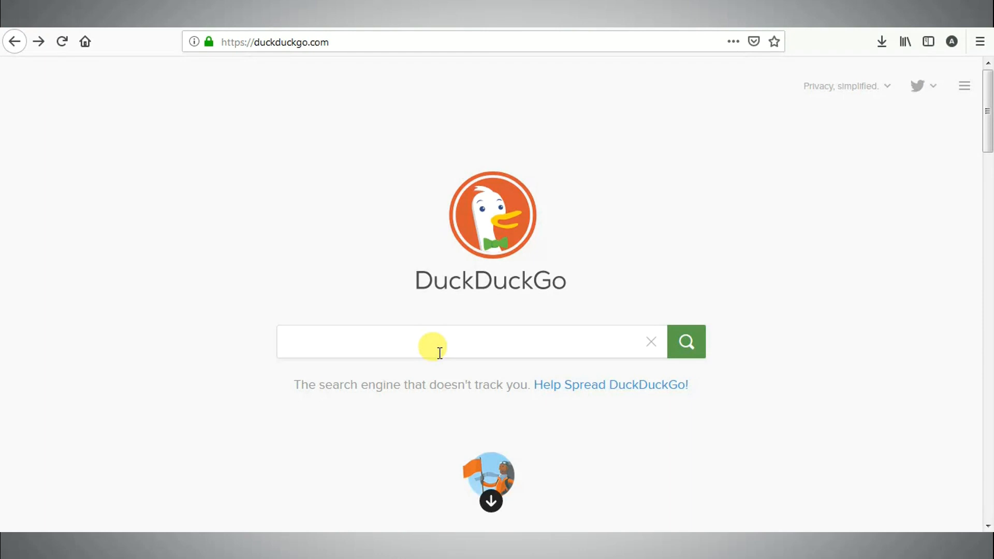
Run the 'facebook cheat sheet' suggestion to show Facebook's keyboard shortcuts
{"action": "type", "text": "facebook cheats"}
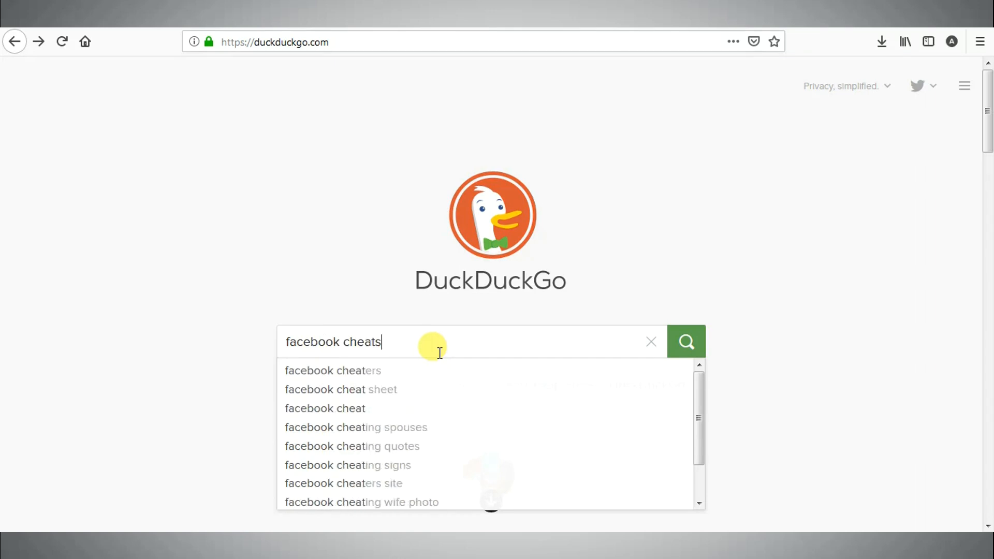
{"action": "left_click", "coordinate": [340, 389]}
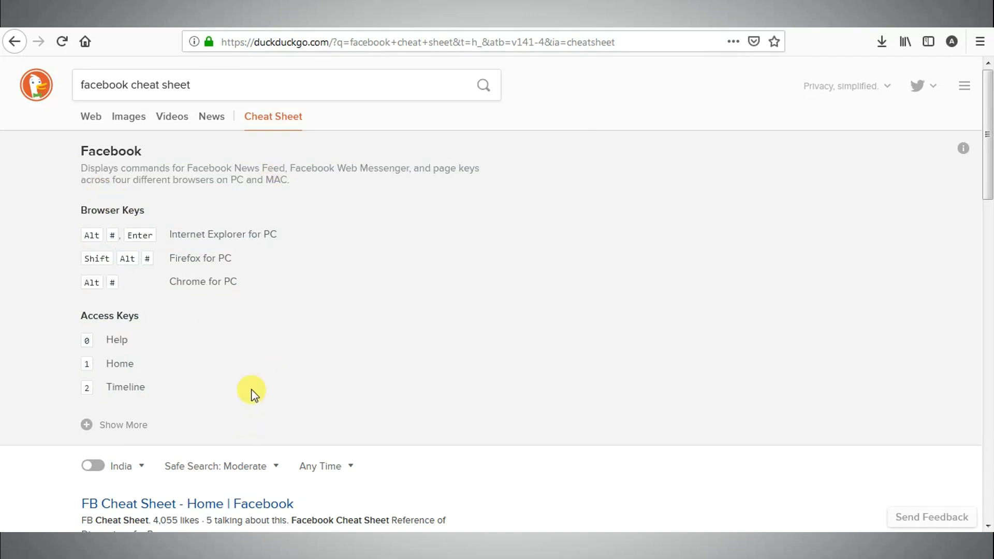
{"action": "mouse_move", "coordinate": [50, 135]}
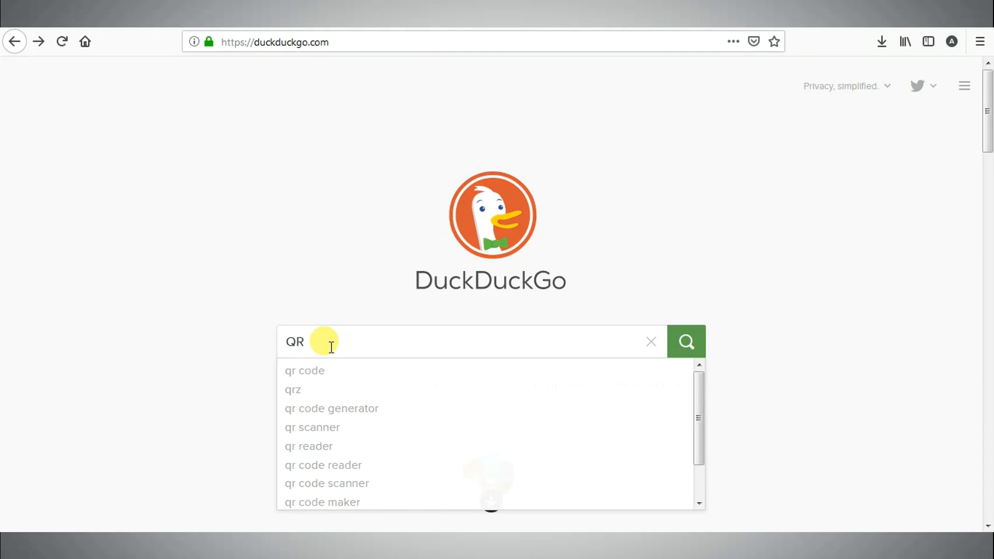
Search 'QR AMIT' for its QR code, then return to the home page
{"action": "type", "text": "AMIT"}
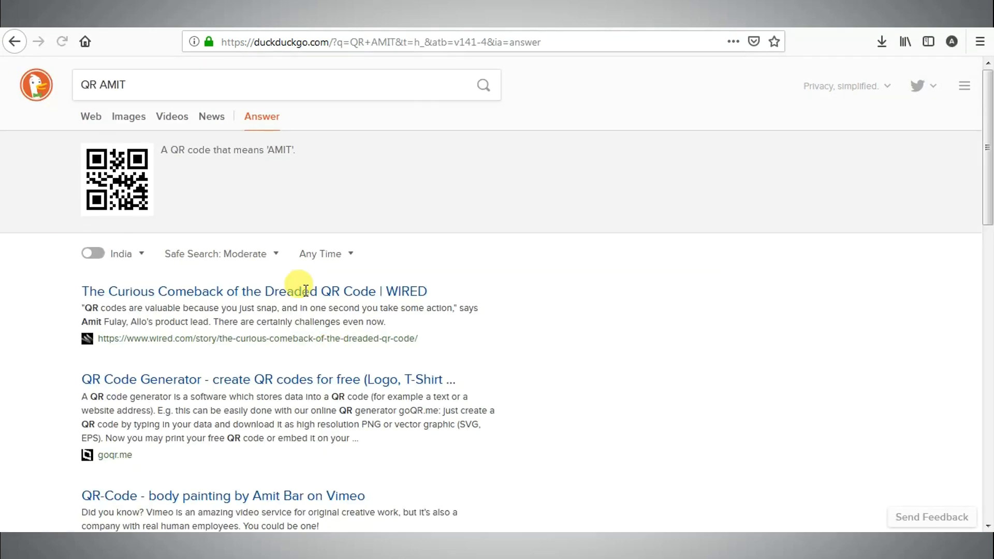
{"action": "mouse_move", "coordinate": [104, 171]}
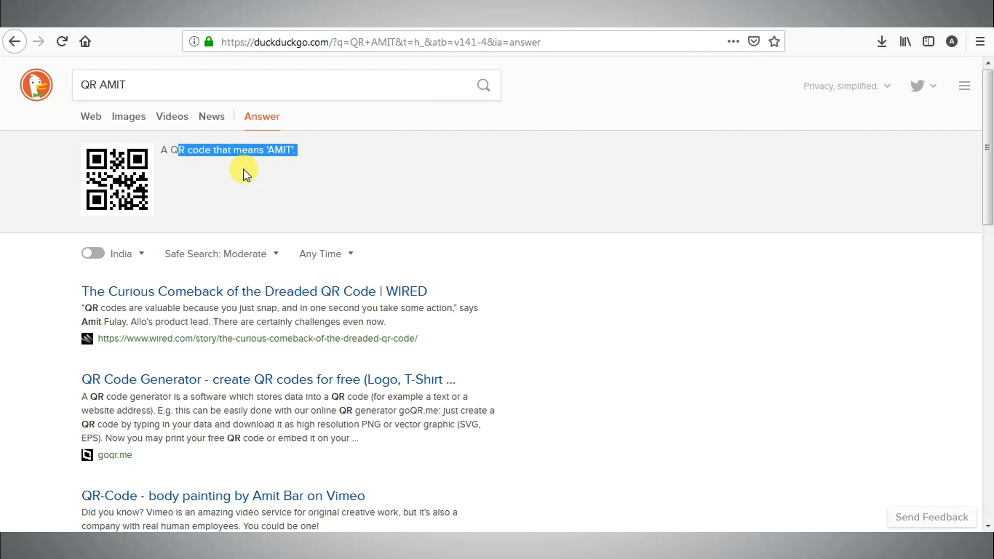
{"action": "left_click", "coordinate": [14, 42]}
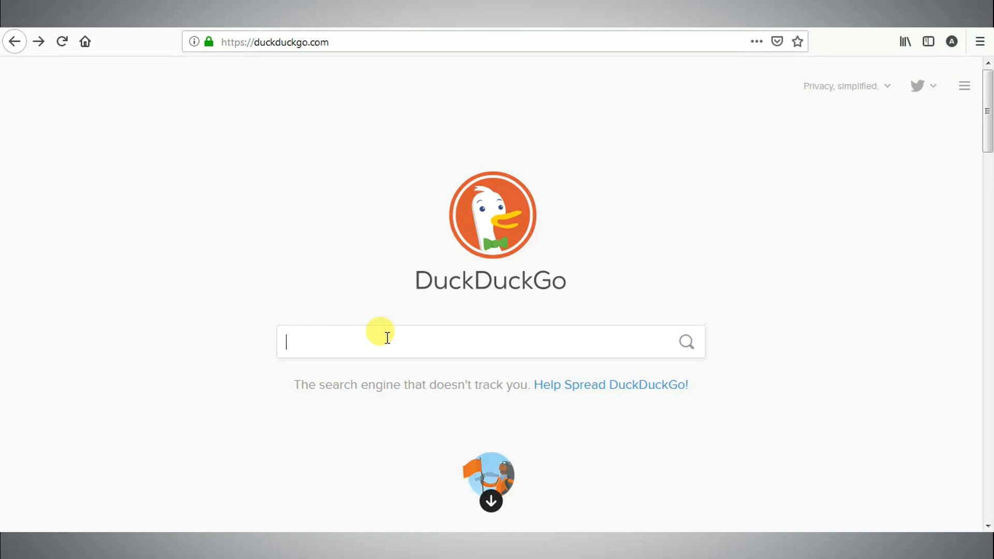
Enter the bang search '!a mobile phones' to jump to Amazon results
{"action": "type", "text": "!"}
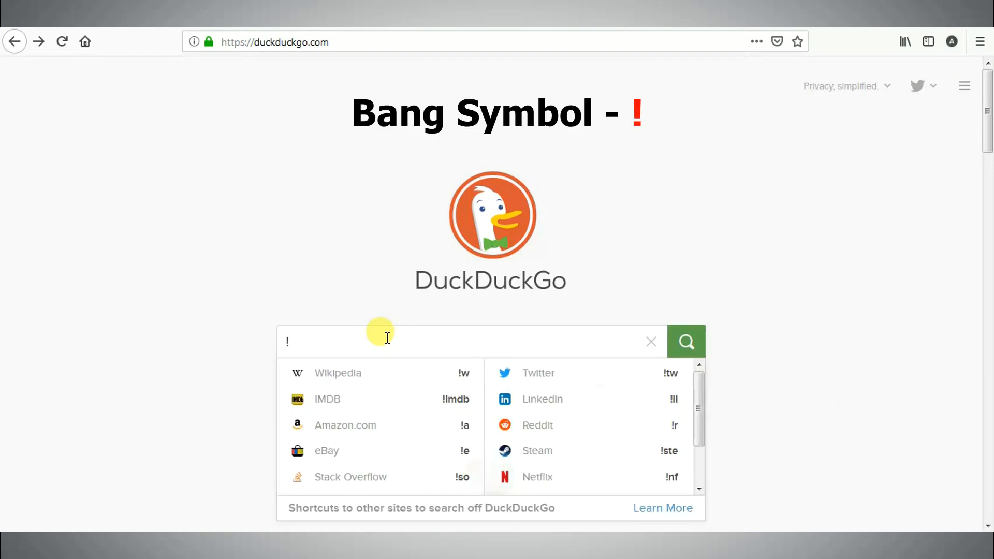
{"action": "type", "text": "a m"}
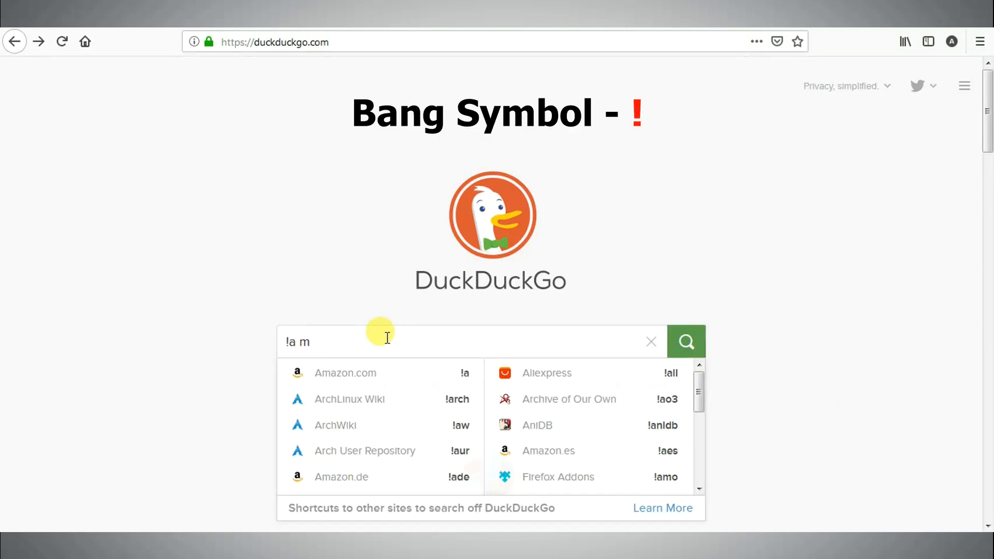
{"action": "type", "text": "obile"}
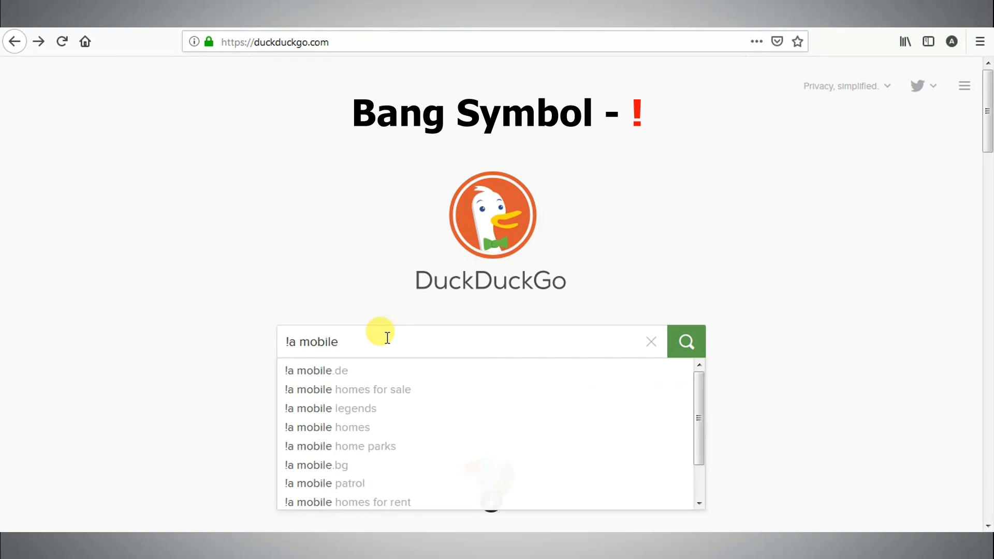
{"action": "type", "text": "pho"}
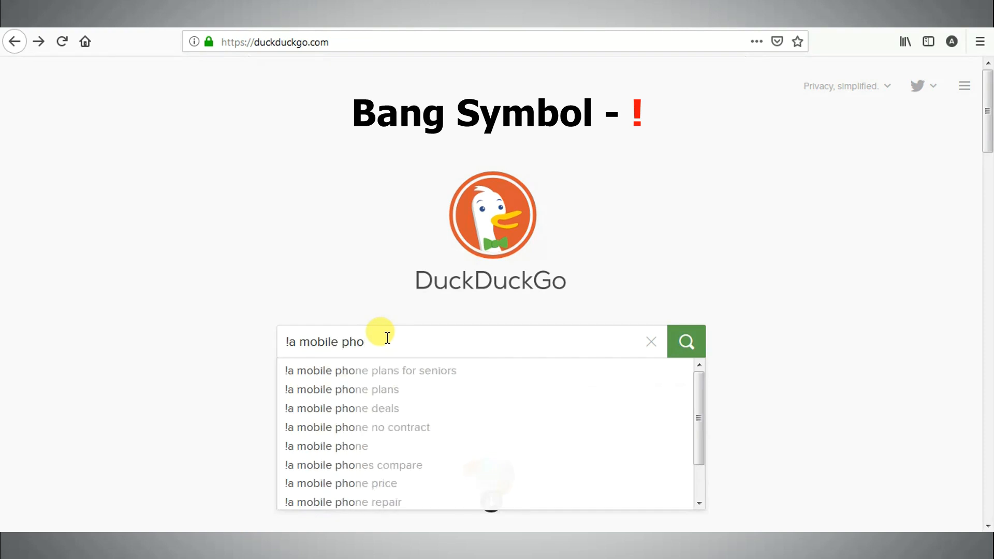
{"action": "type", "text": "nes"}
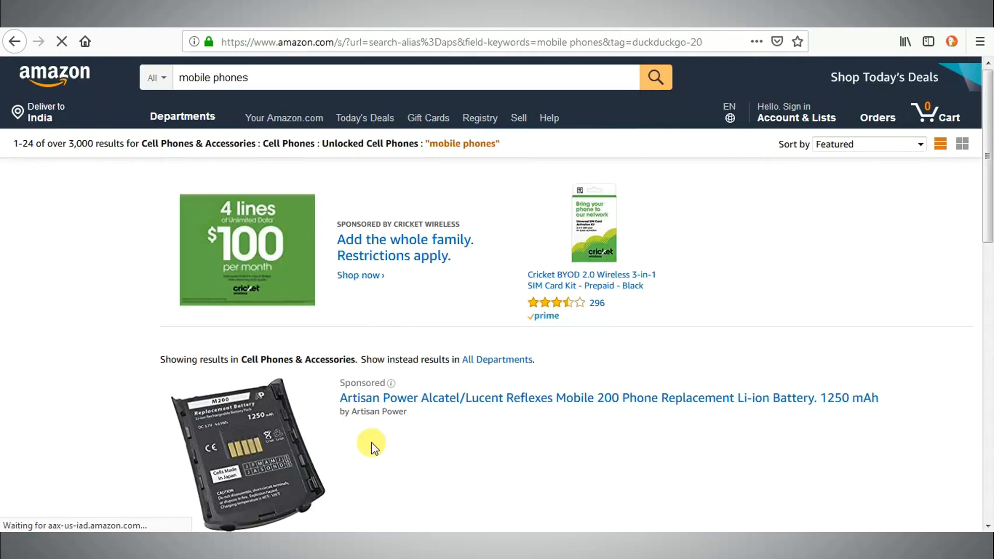
Scroll through several Amazon phone listings, then go back to DuckDuckGo's homepage
{"action": "scroll", "scroll_direction": "down", "scroll_amount": 3}
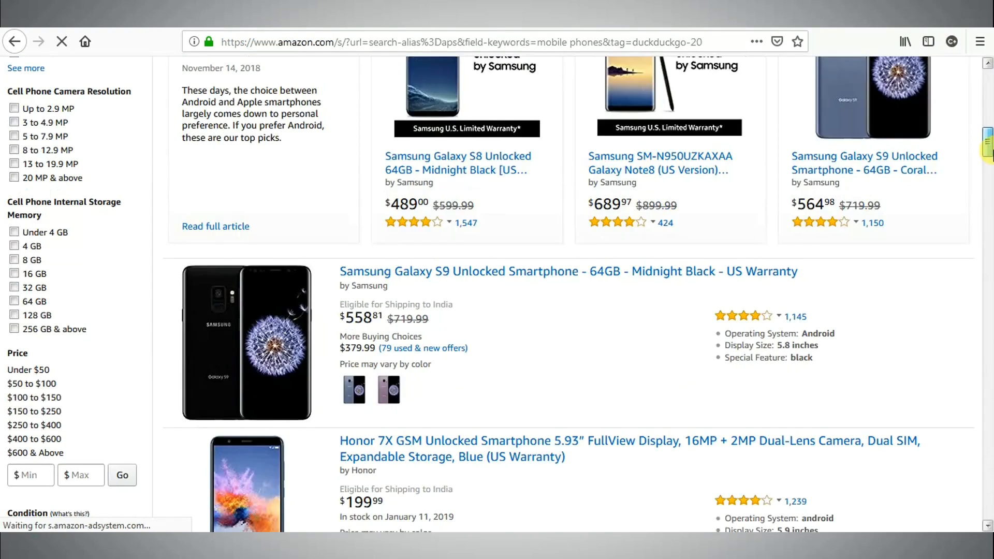
{"action": "scroll", "scroll_direction": "down", "scroll_amount": 3}
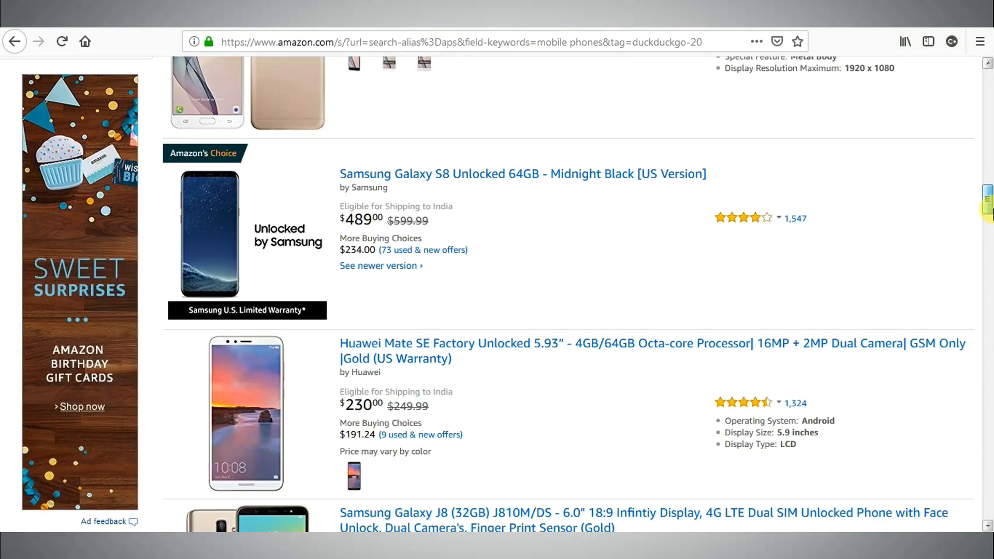
{"action": "scroll", "scroll_direction": "down", "scroll_amount": 3}
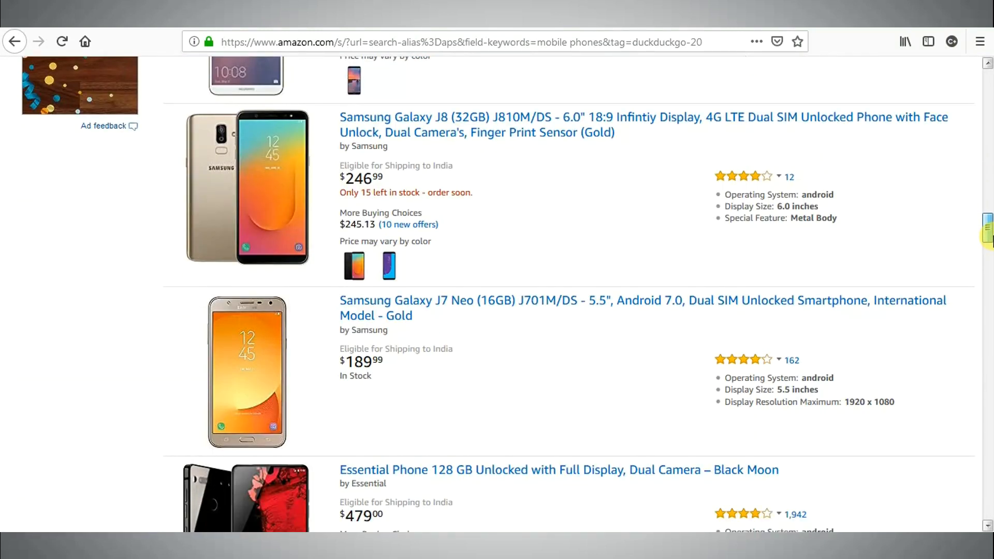
{"action": "scroll", "scroll_direction": "down", "scroll_amount": 3}
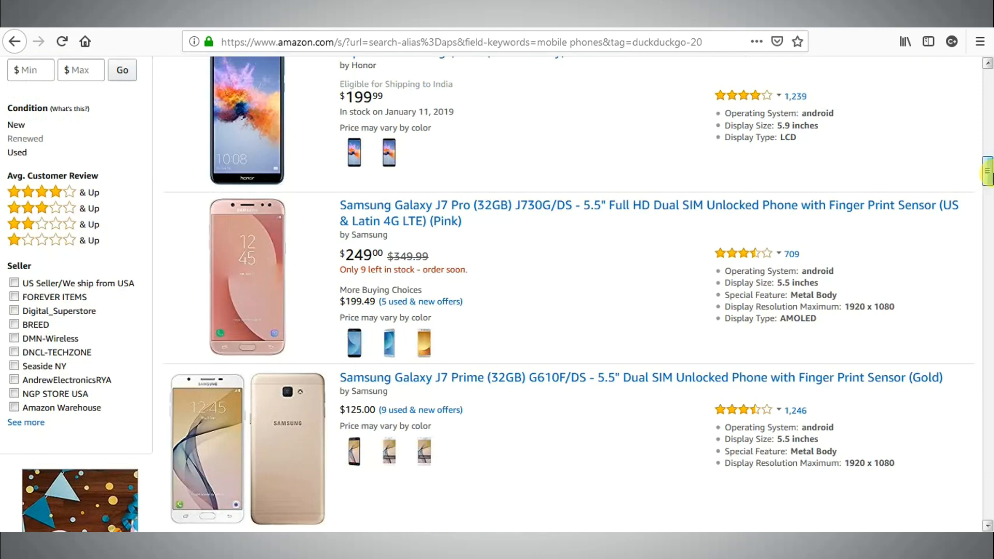
{"action": "left_click", "coordinate": [14, 42]}
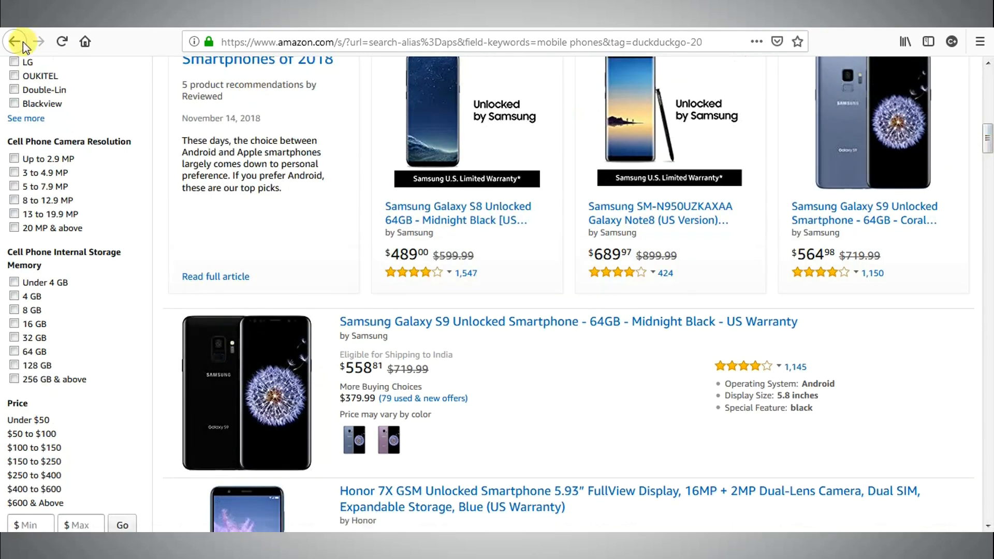
{"action": "left_click", "coordinate": [14, 42]}
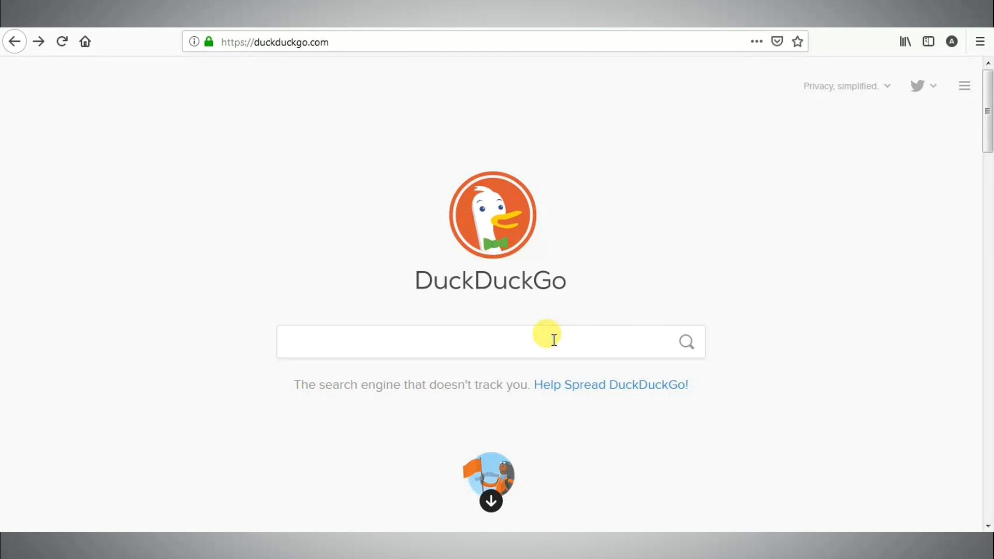
Browse the bang suggestions: '!' for the list, '!fk' for Flipkart, '!a' for Amazon.com
{"action": "type", "text": "!"}
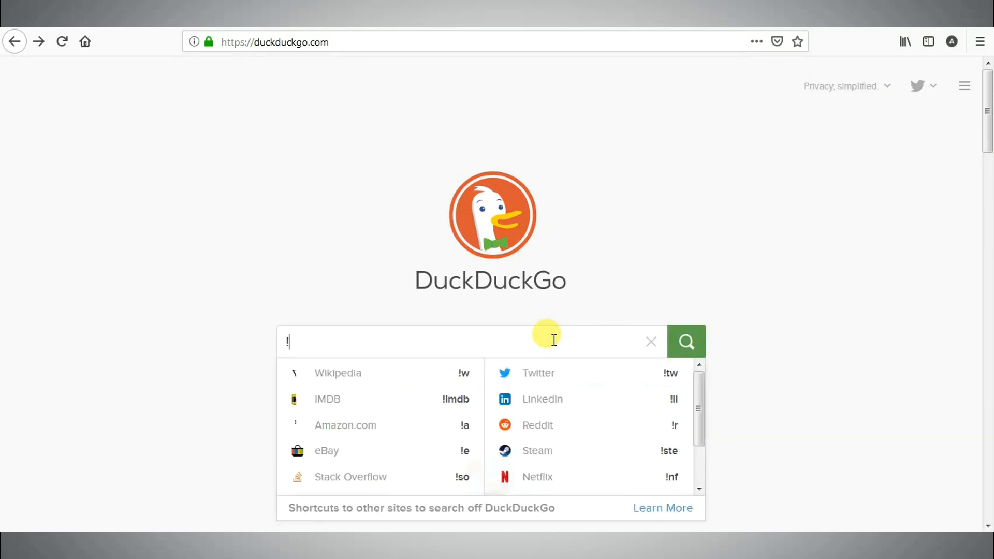
{"action": "type", "text": "fk"}
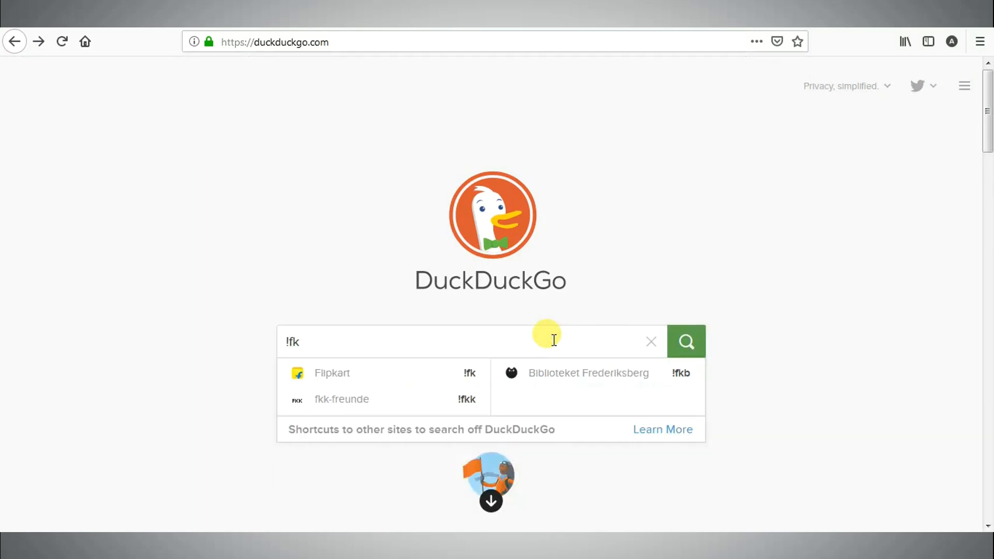
{"action": "type", "text": "!a"}
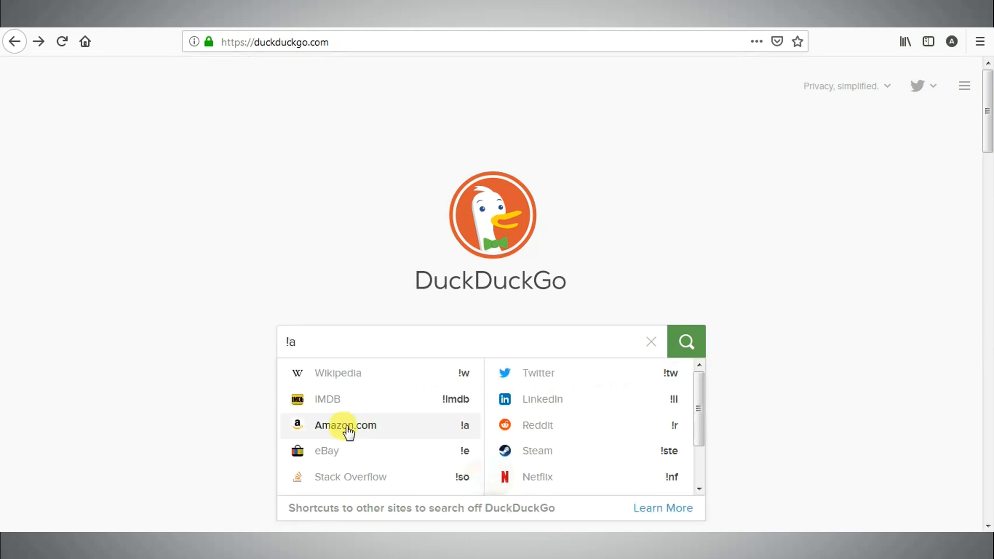